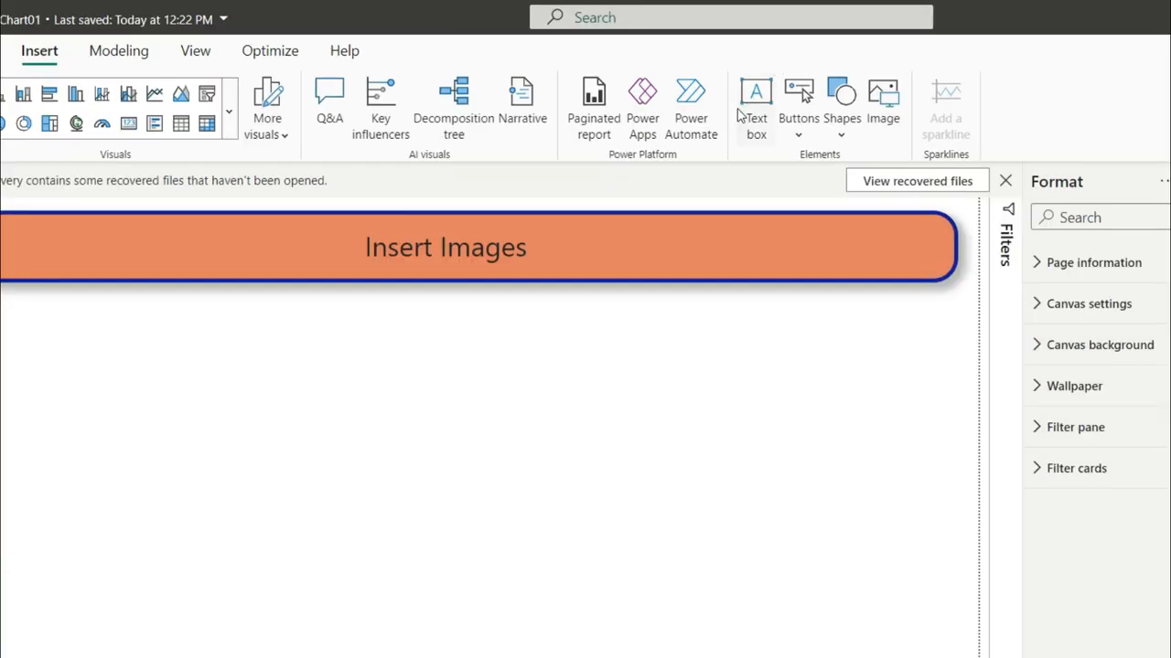
mouse_move(903, 162)
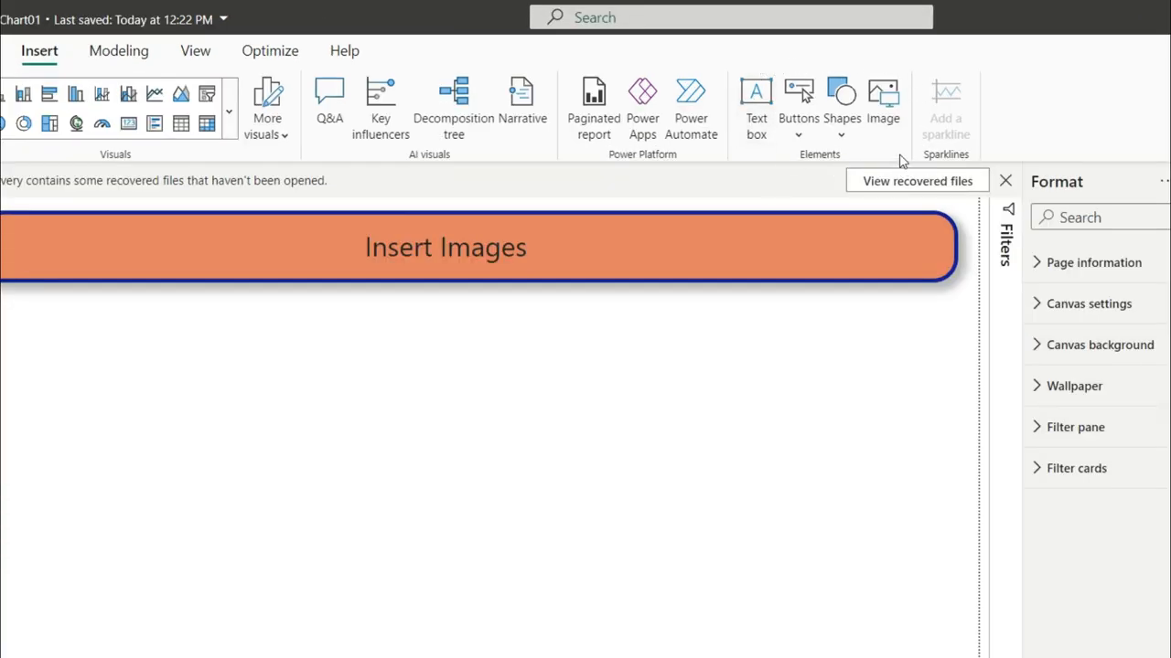
mouse_move(754, 192)
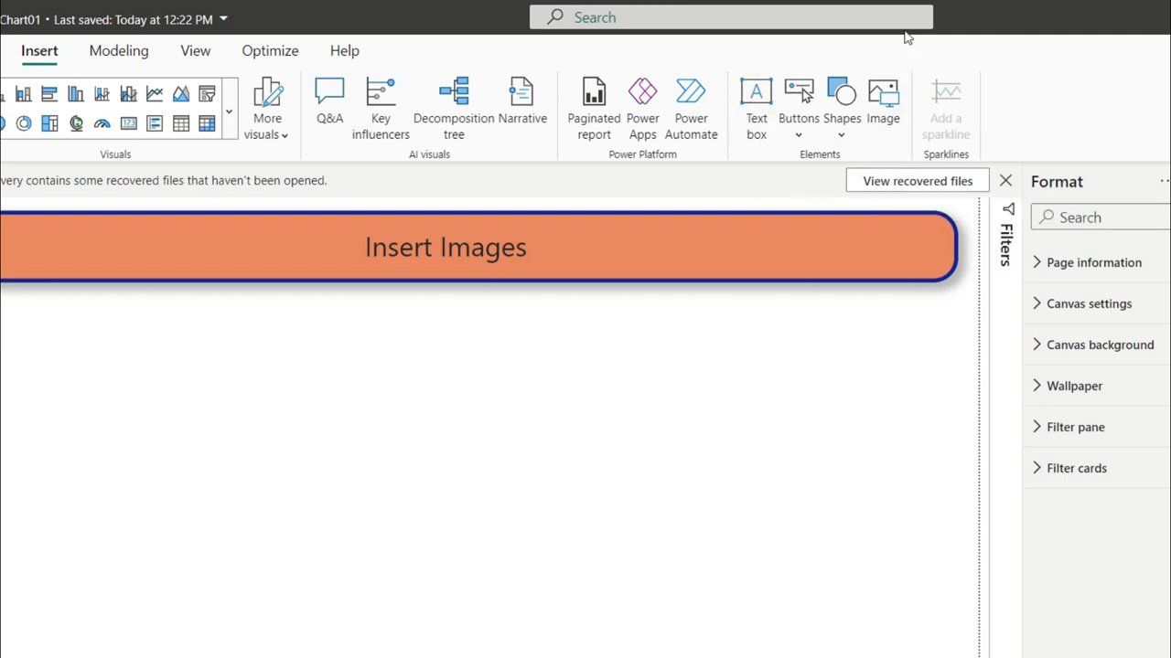
mouse_move(869, 154)
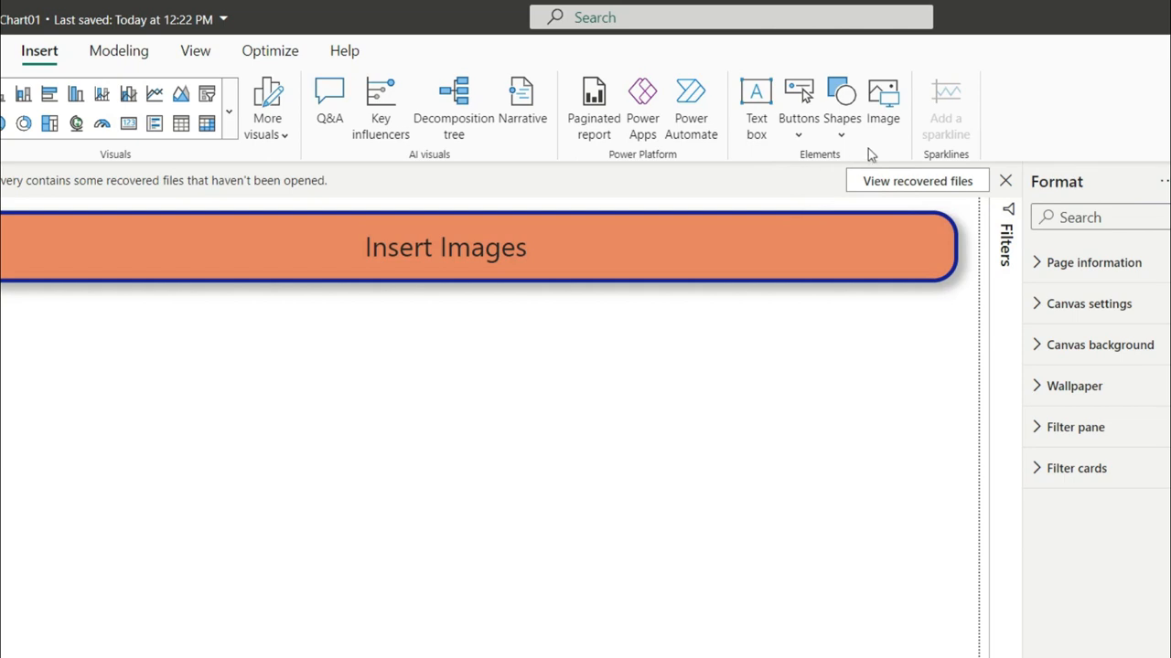
Step: Insert the YouTube 'download' picture from Desktop\Pics onto the Insert Images page
left_click(883, 96)
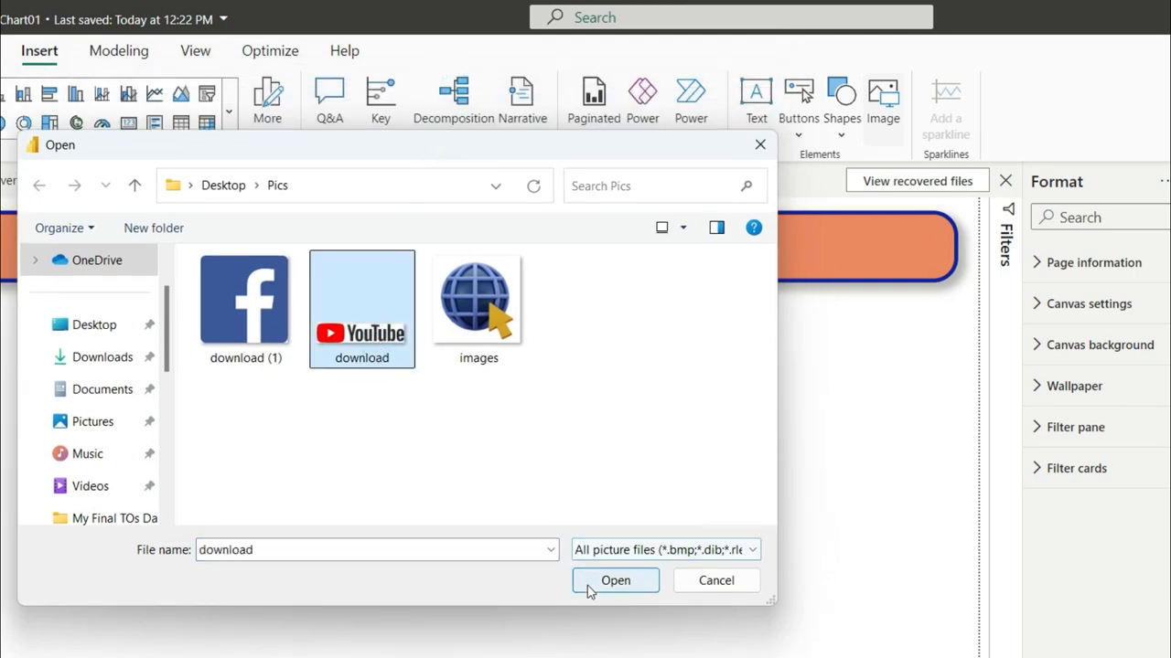
left_click(615, 580)
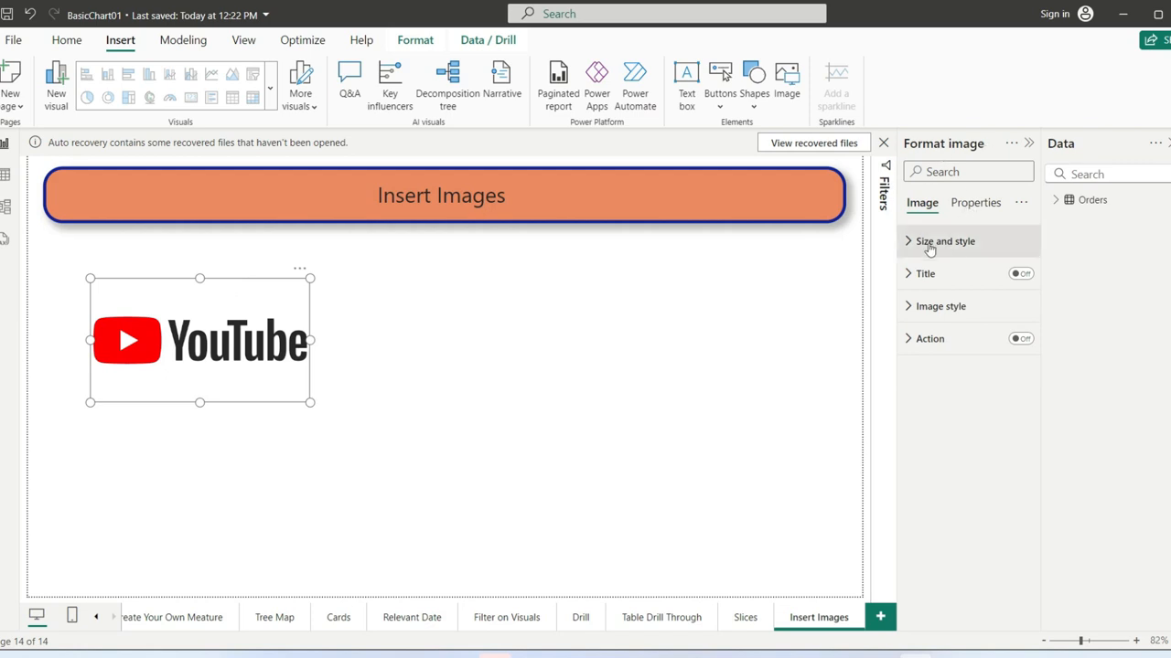
Step: Turn on the YouTube image background and fill it with Theme color 1, 60% lighter
left_click(945, 240)
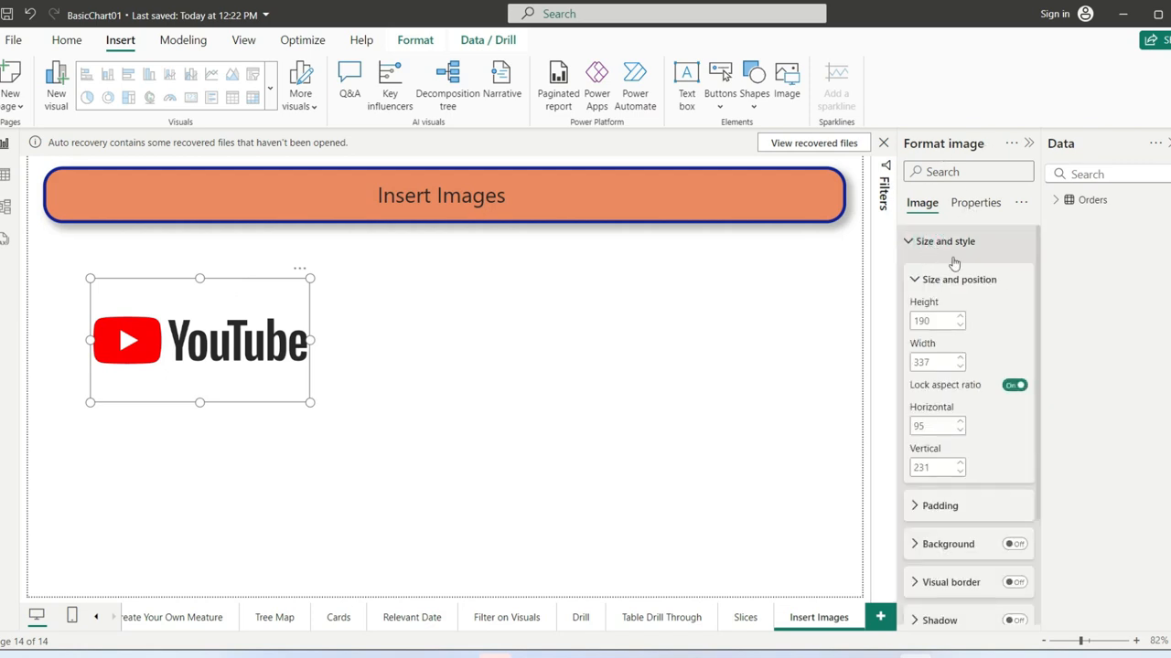
scroll("down", 3)
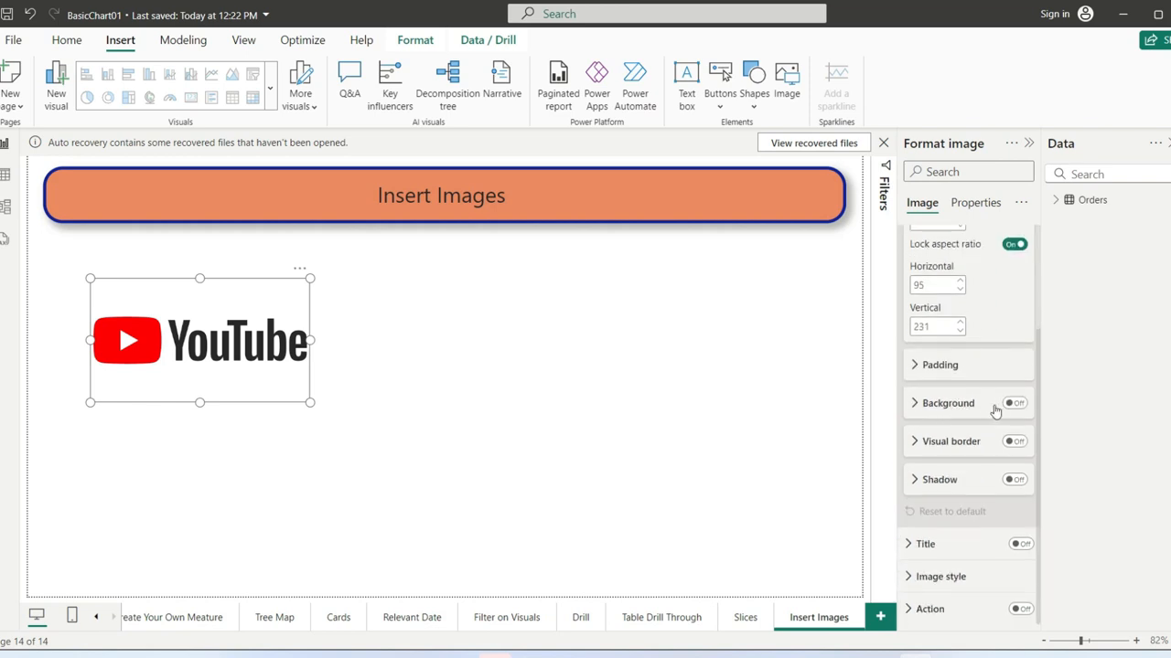
left_click(1013, 402)
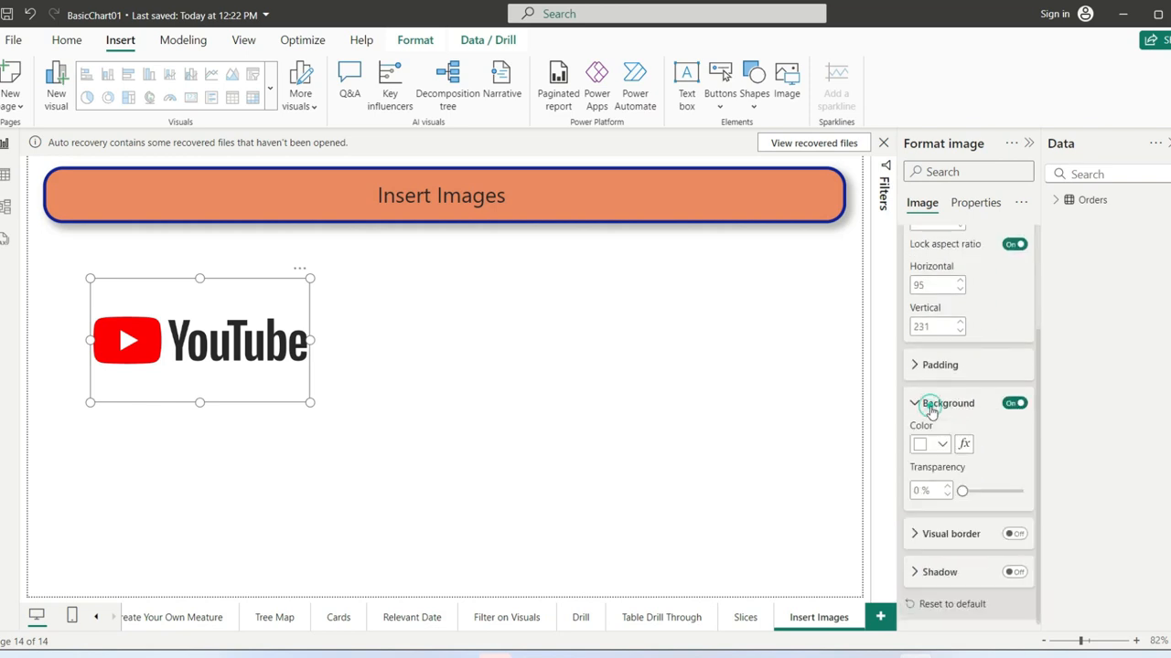
left_click(942, 352)
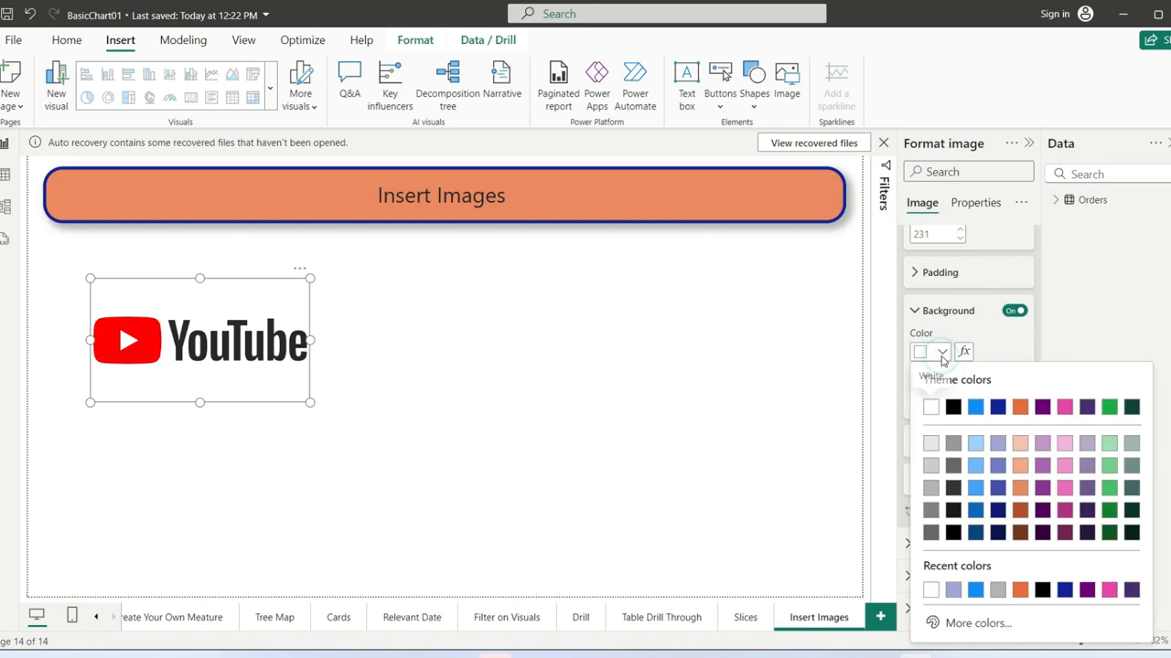
mouse_move(975, 407)
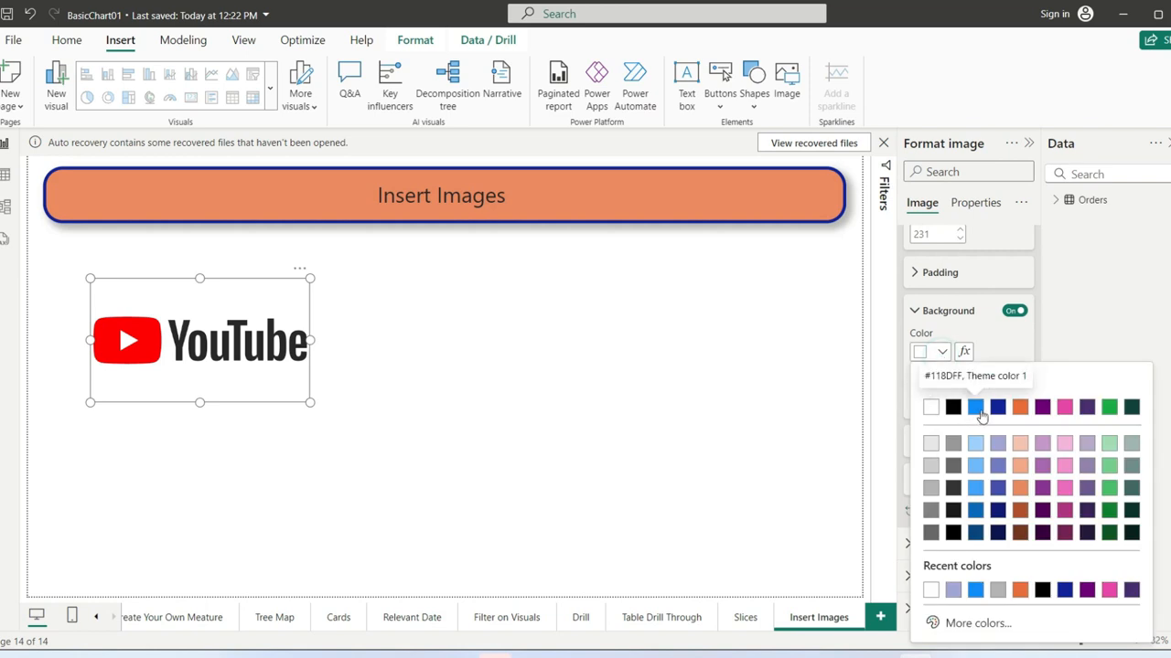
mouse_move(975, 443)
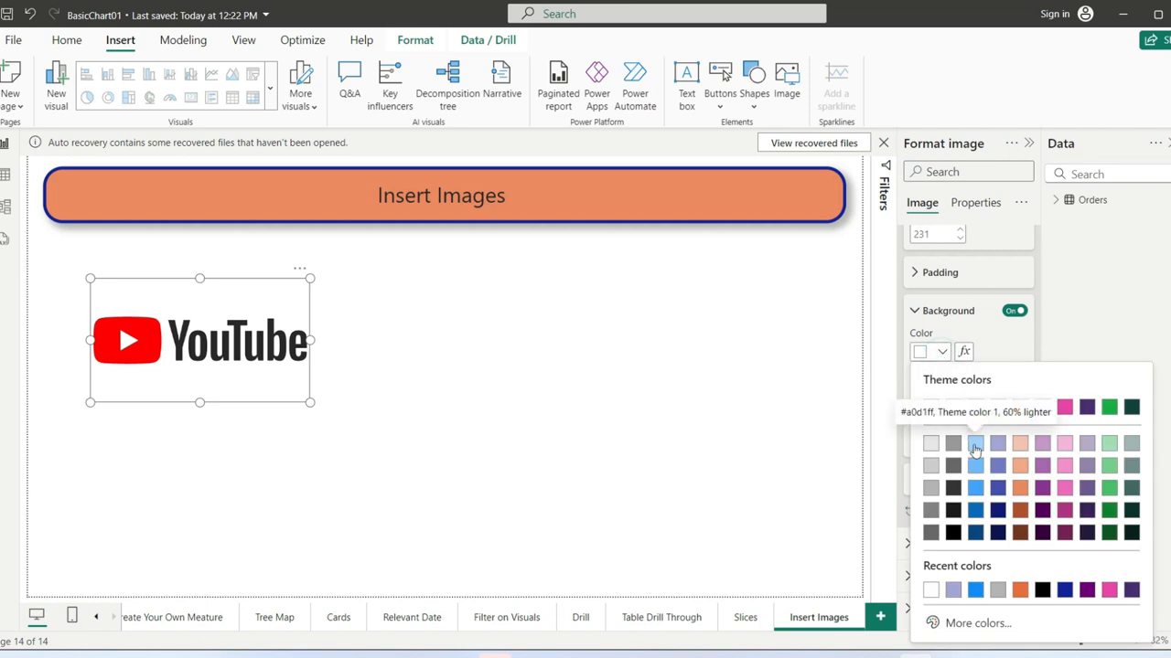
left_click(974, 444)
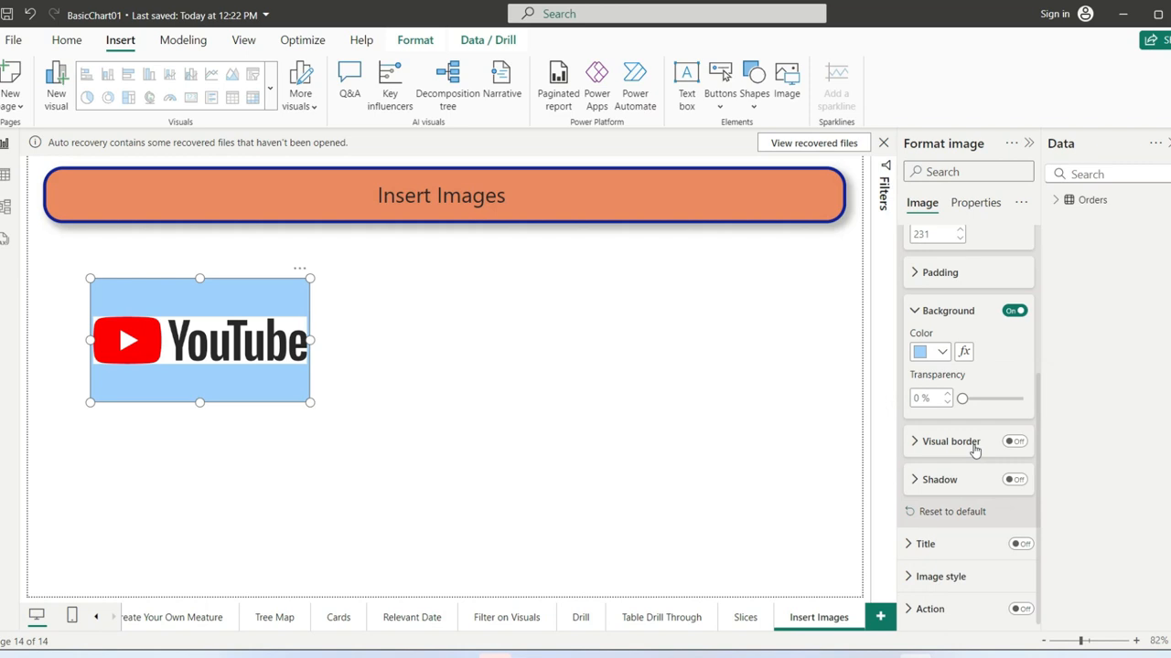
mouse_move(946, 457)
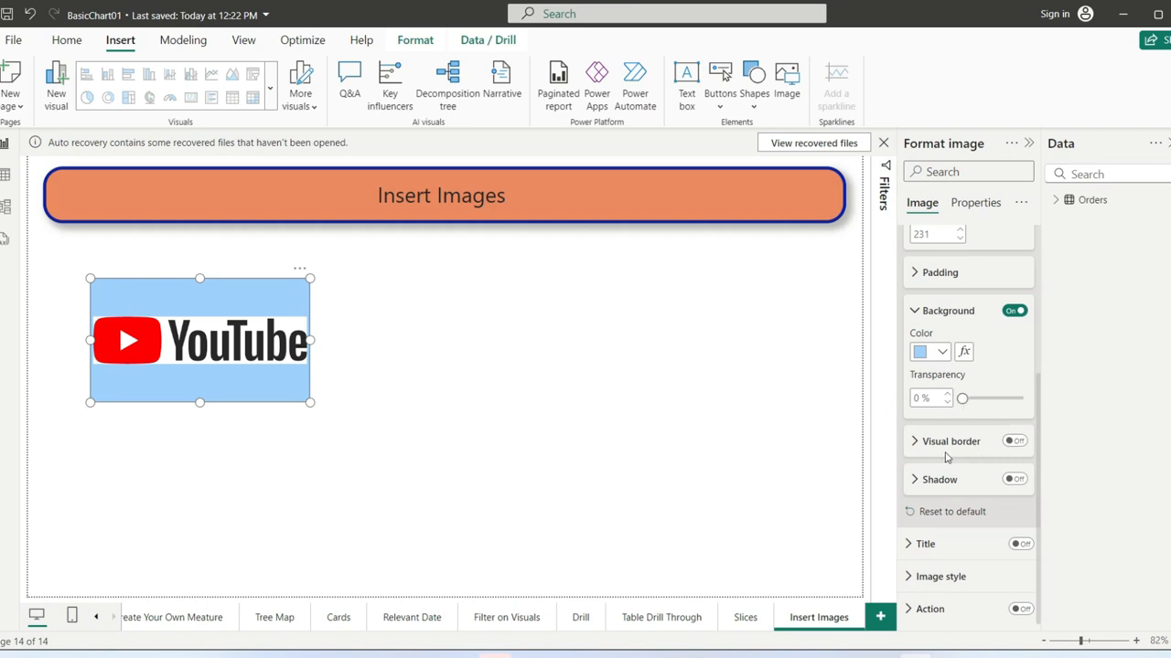
Step: Turn on an orange visual border with 30 px rounded corners for the YouTube image
left_click(1013, 441)
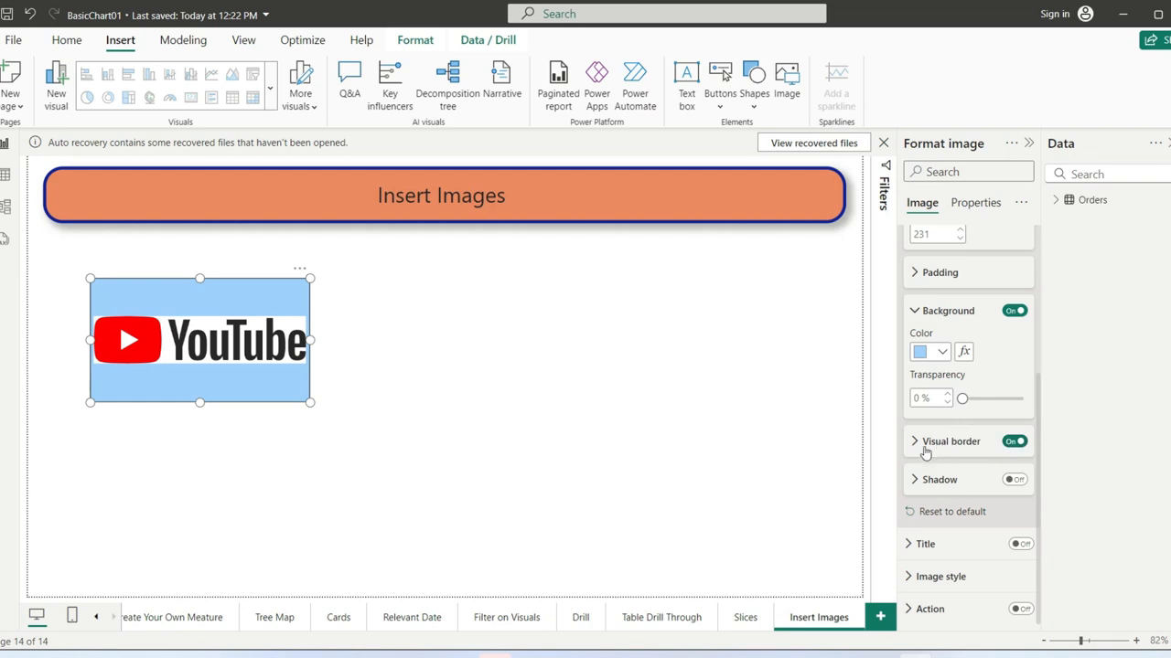
left_click(951, 441)
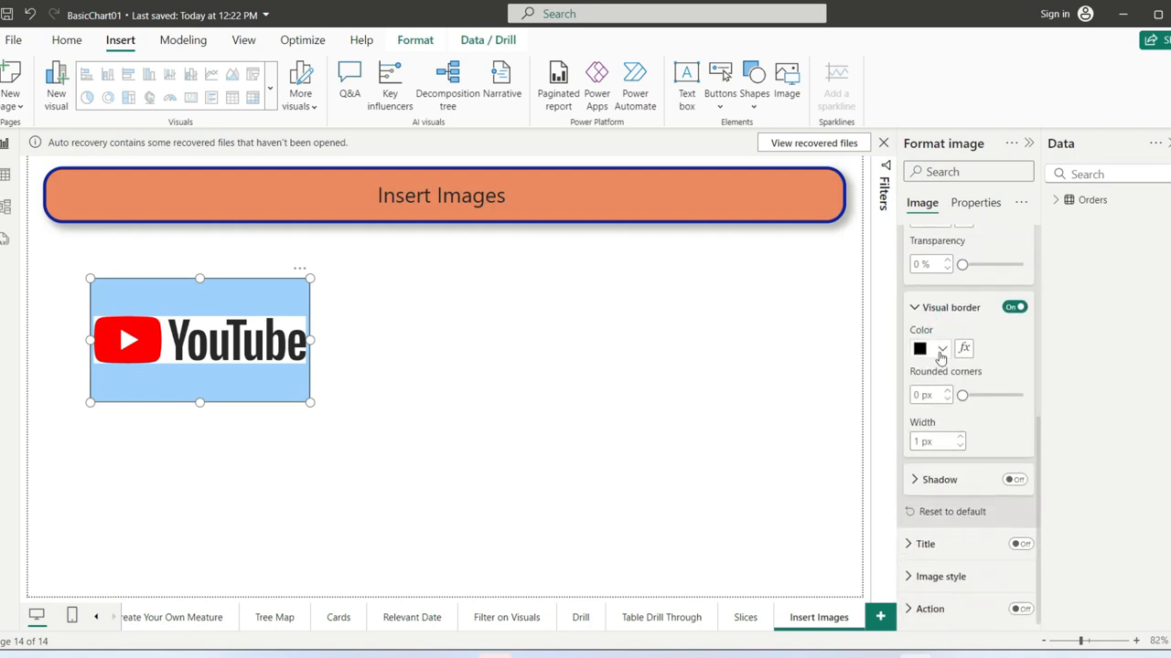
left_click(920, 348)
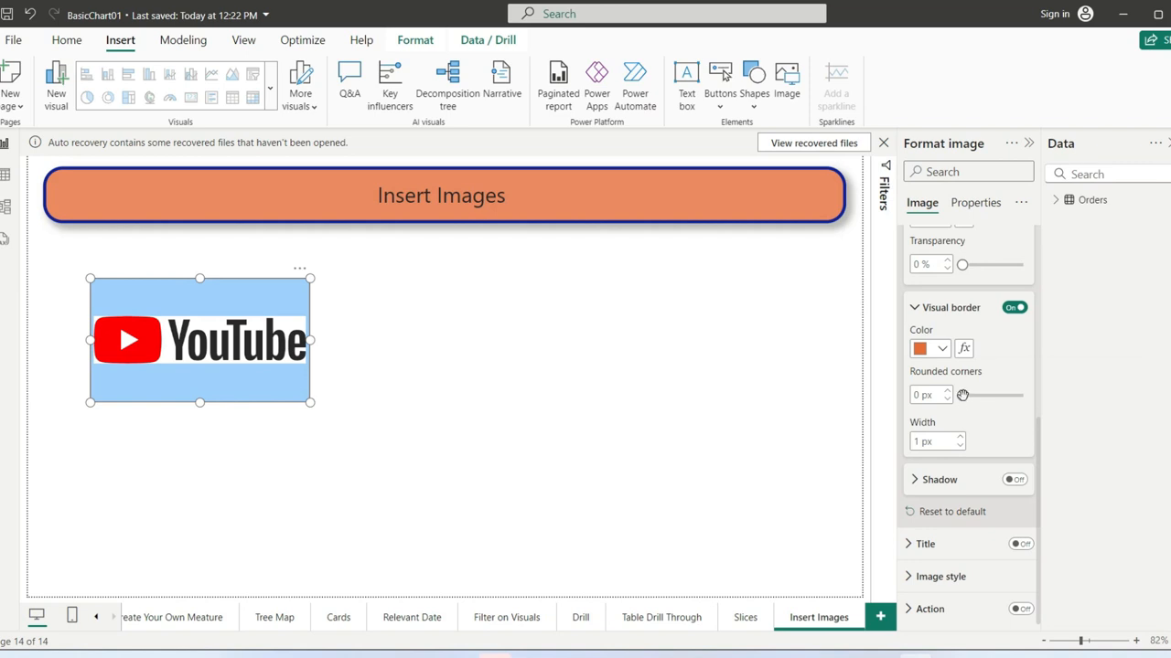
left_click_drag(963, 395, 1022, 395)
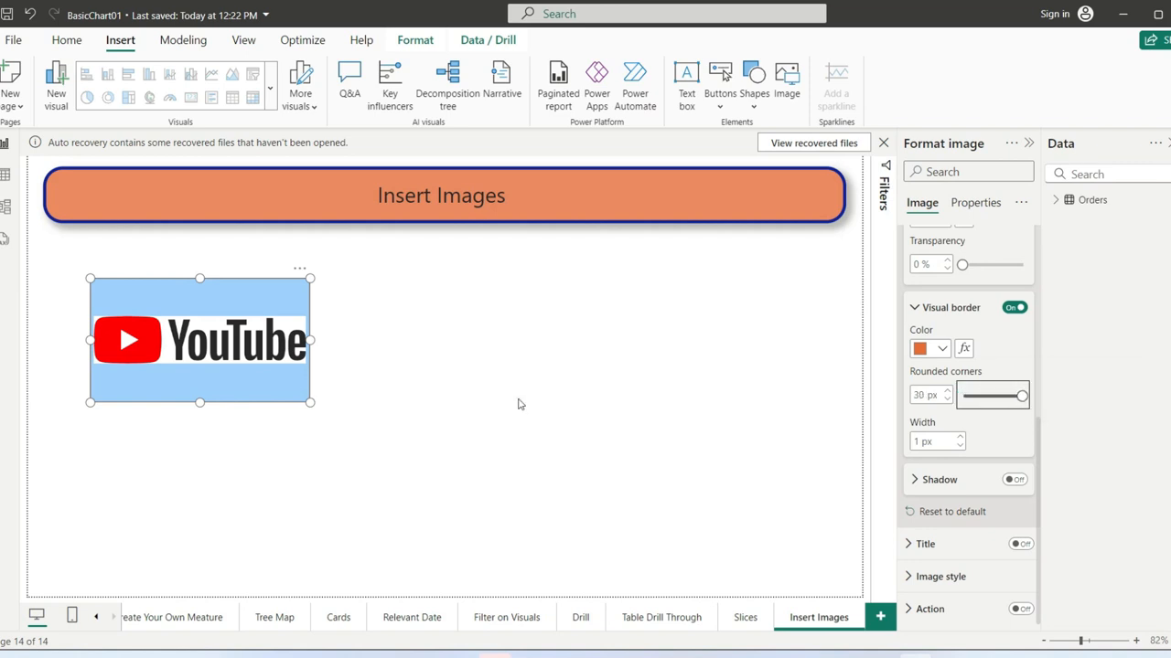
left_click(268, 510)
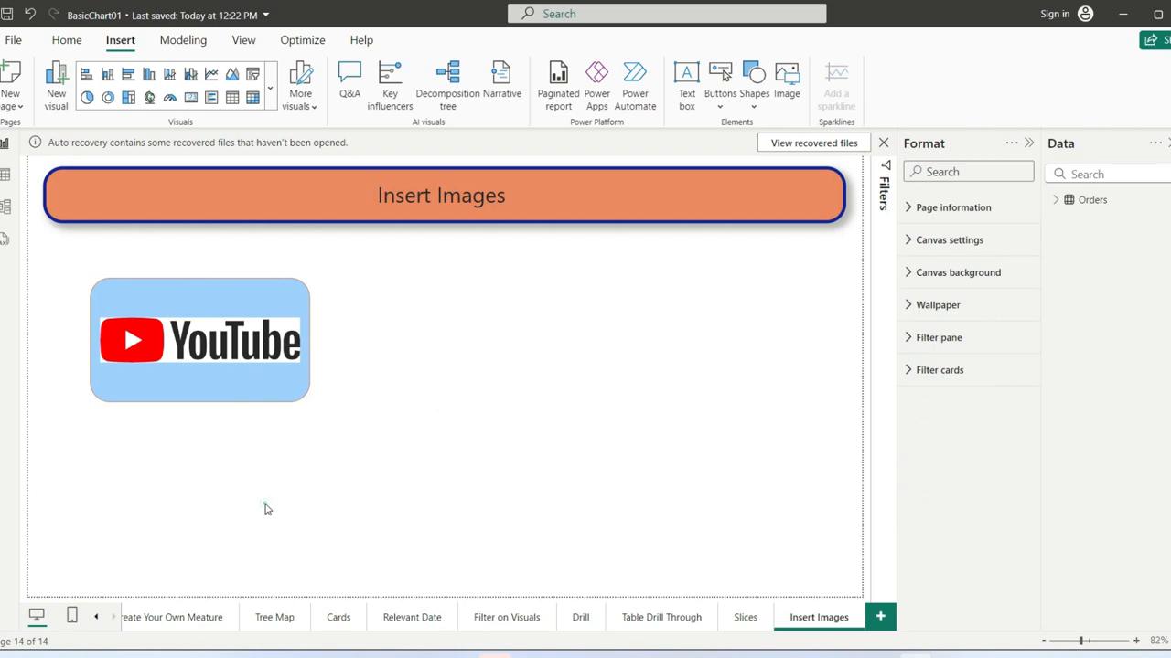
left_click(199, 340)
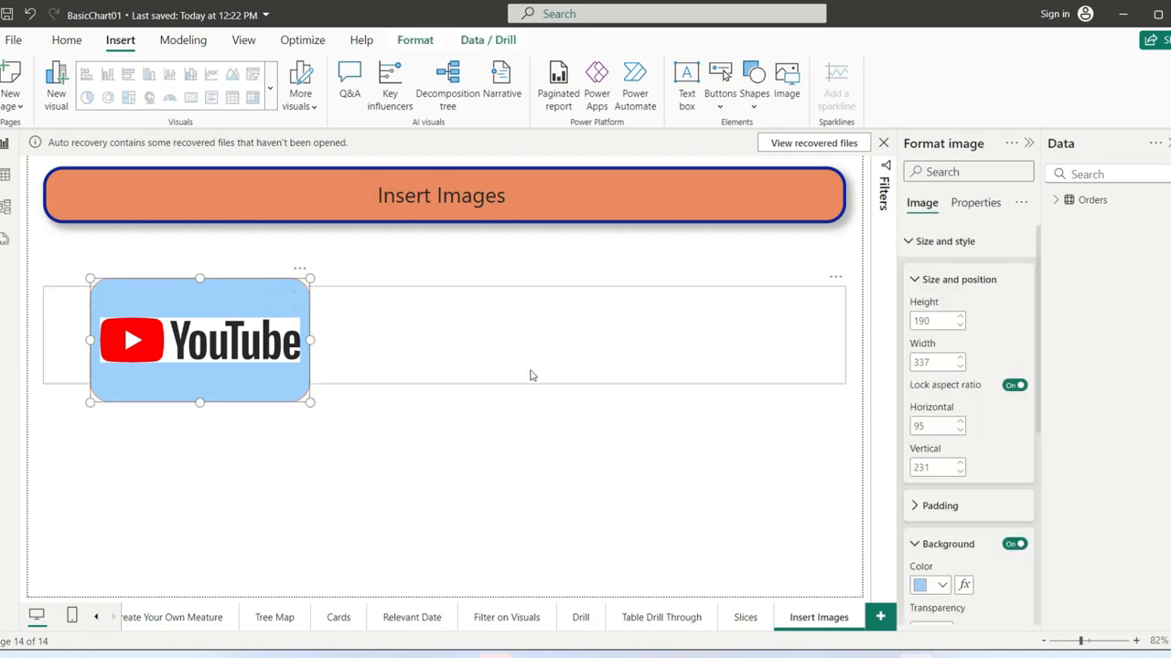
Step: Set the YouTube image's border width to 5 px and preview it
scroll("down", 3)
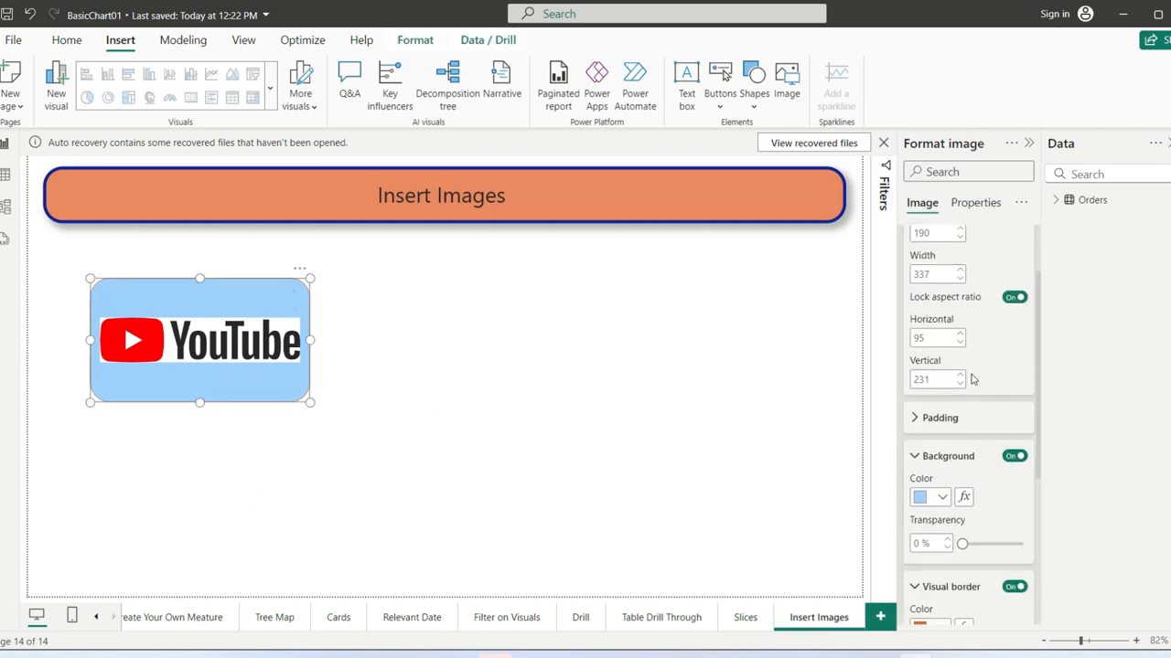
scroll("down", 3)
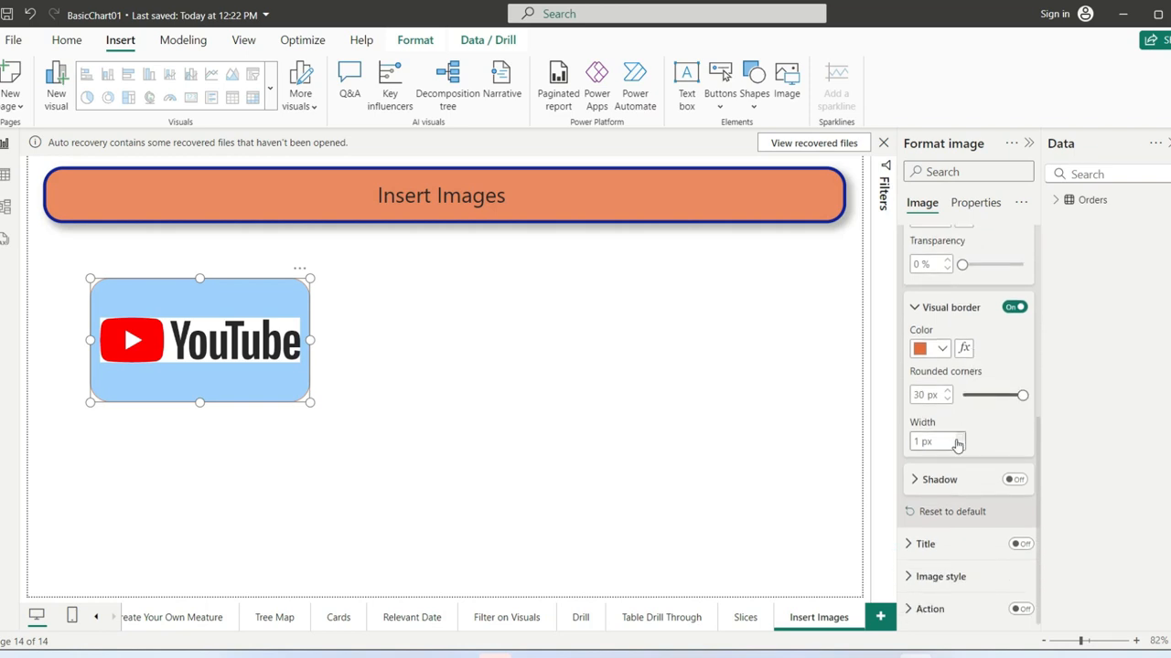
left_click(959, 437)
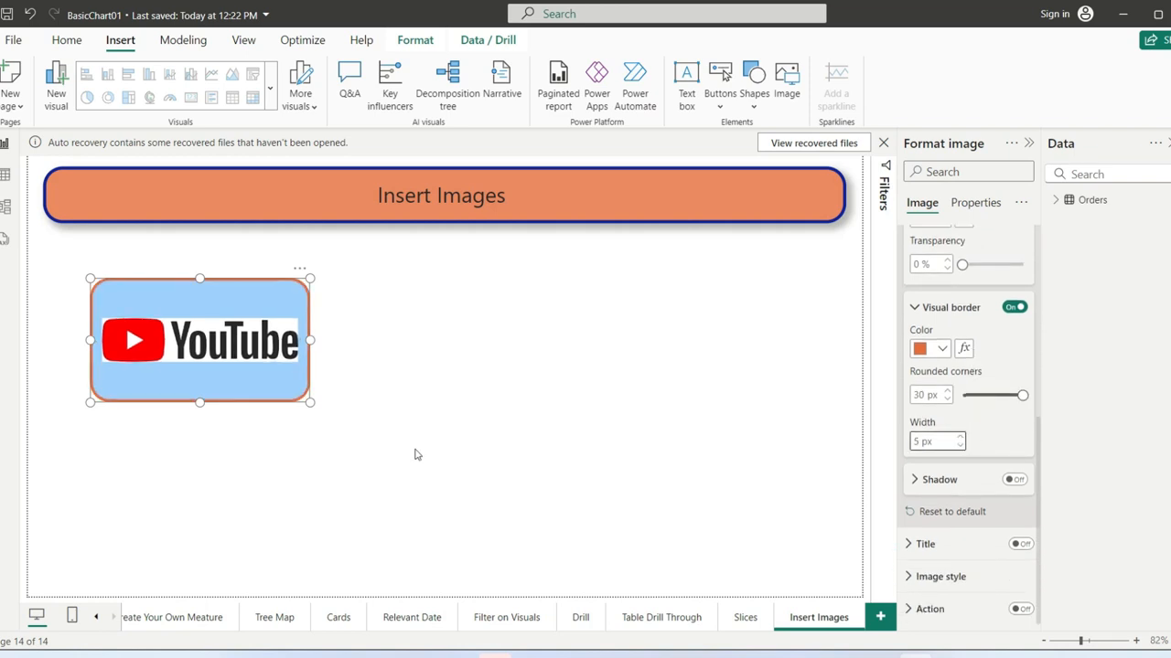
left_click(416, 455)
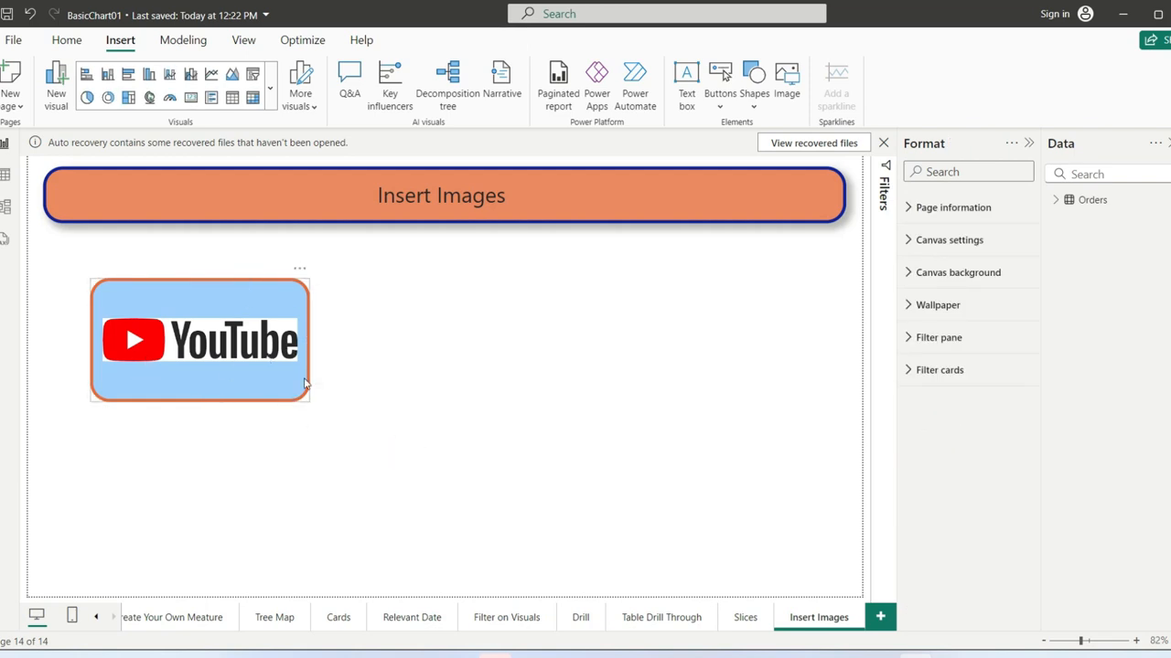
left_click(200, 341)
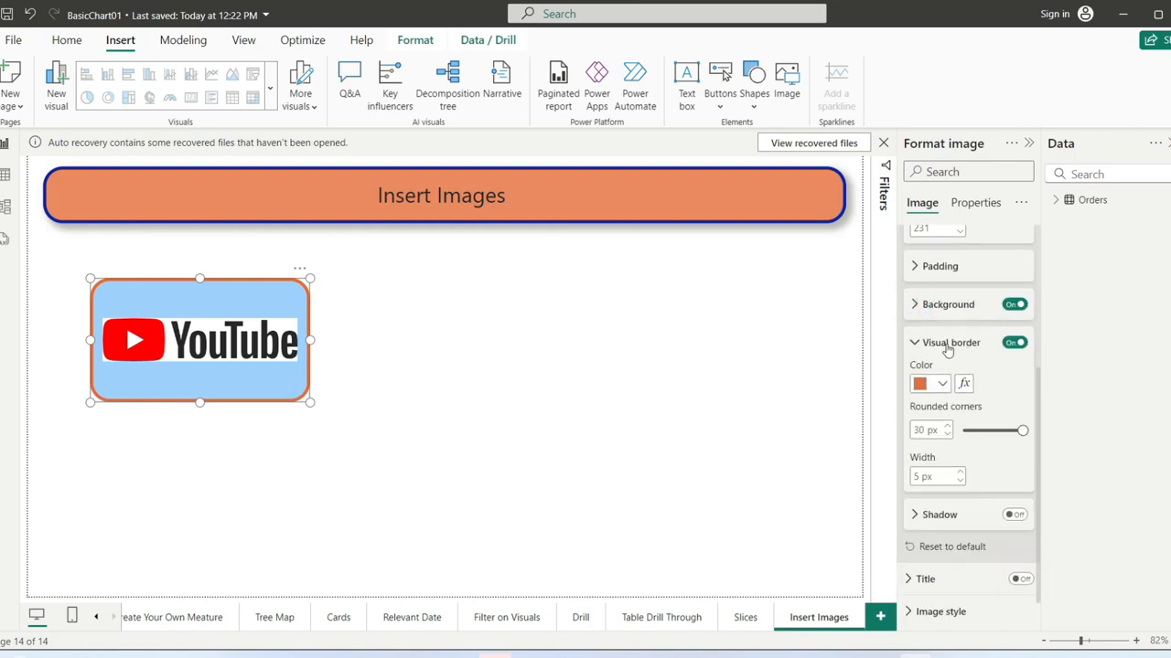
Step: Enable a shadow on the YouTube image with Outside, Bottom right offset
left_click(951, 342)
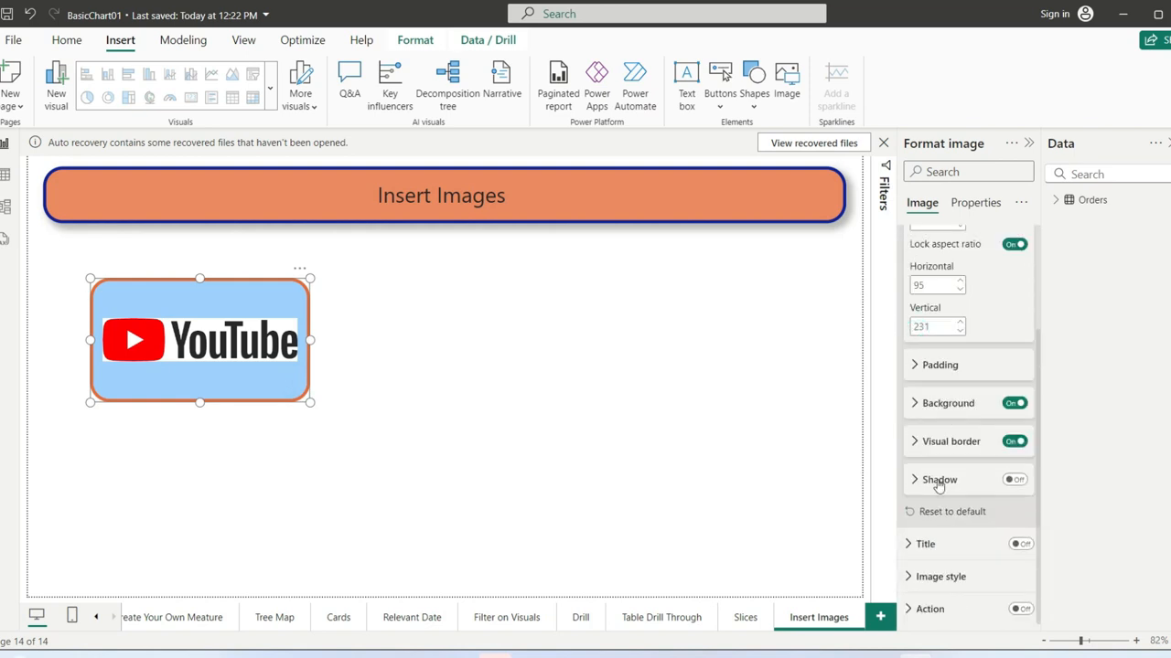
left_click(1014, 480)
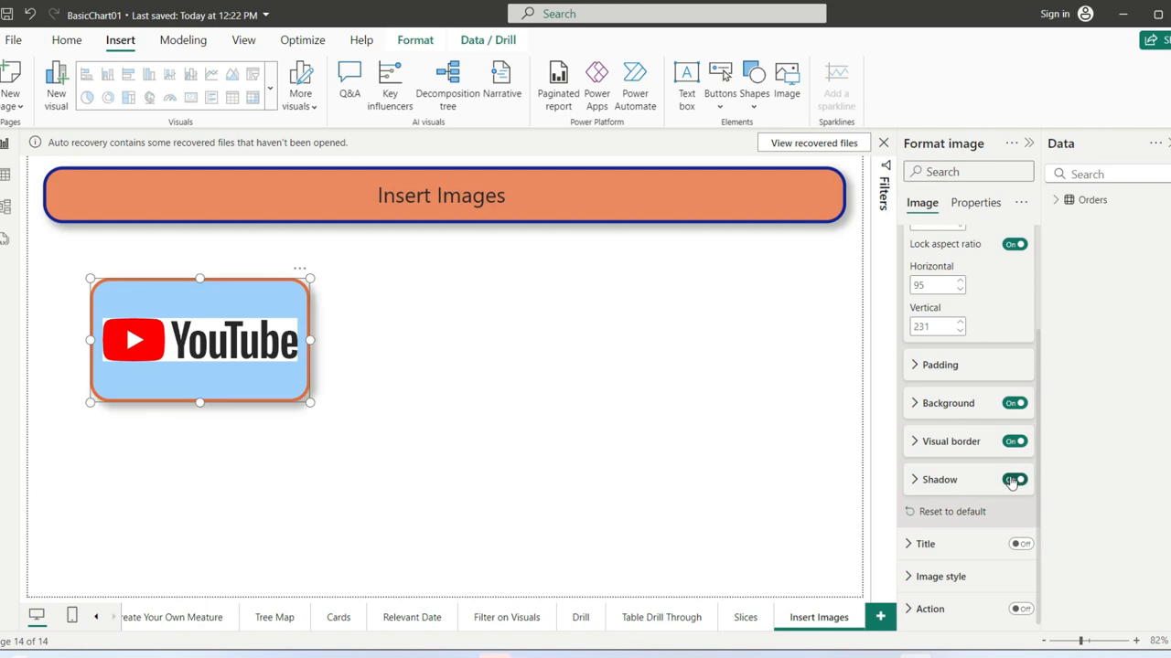
left_click(304, 414)
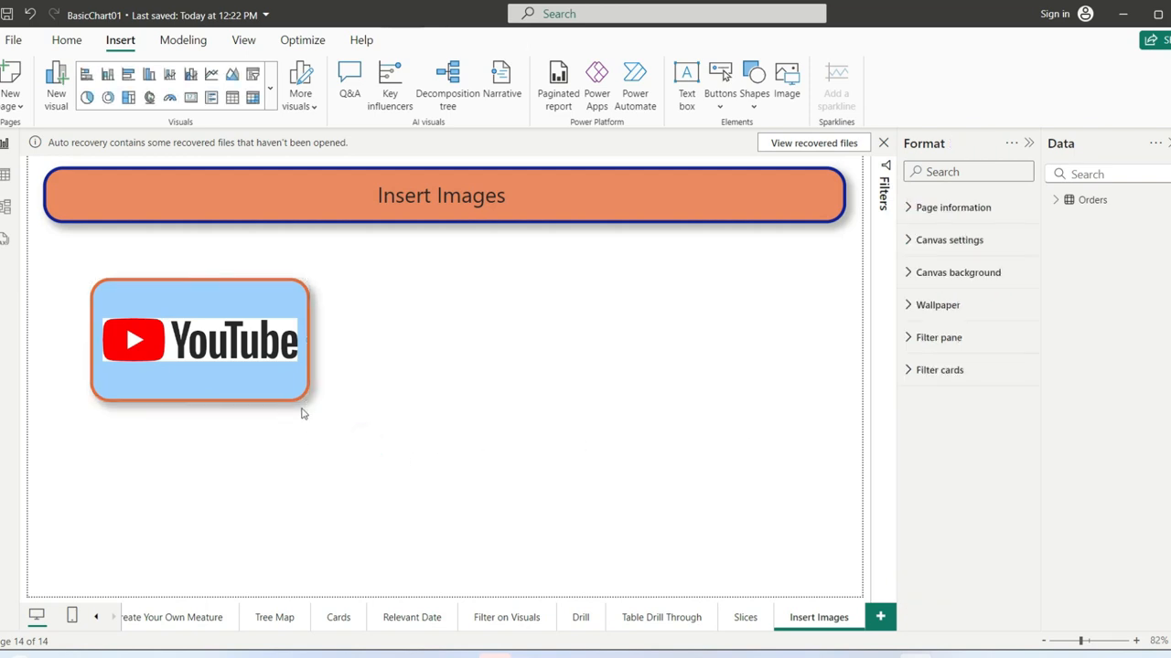
left_click(199, 341)
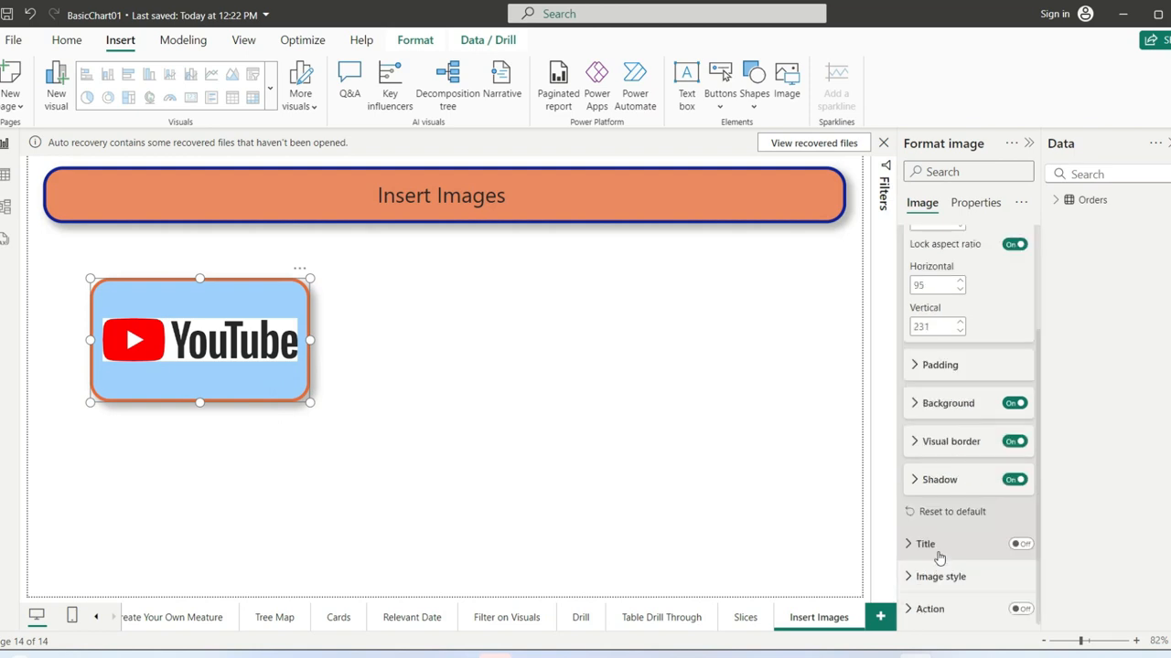
left_click(935, 483)
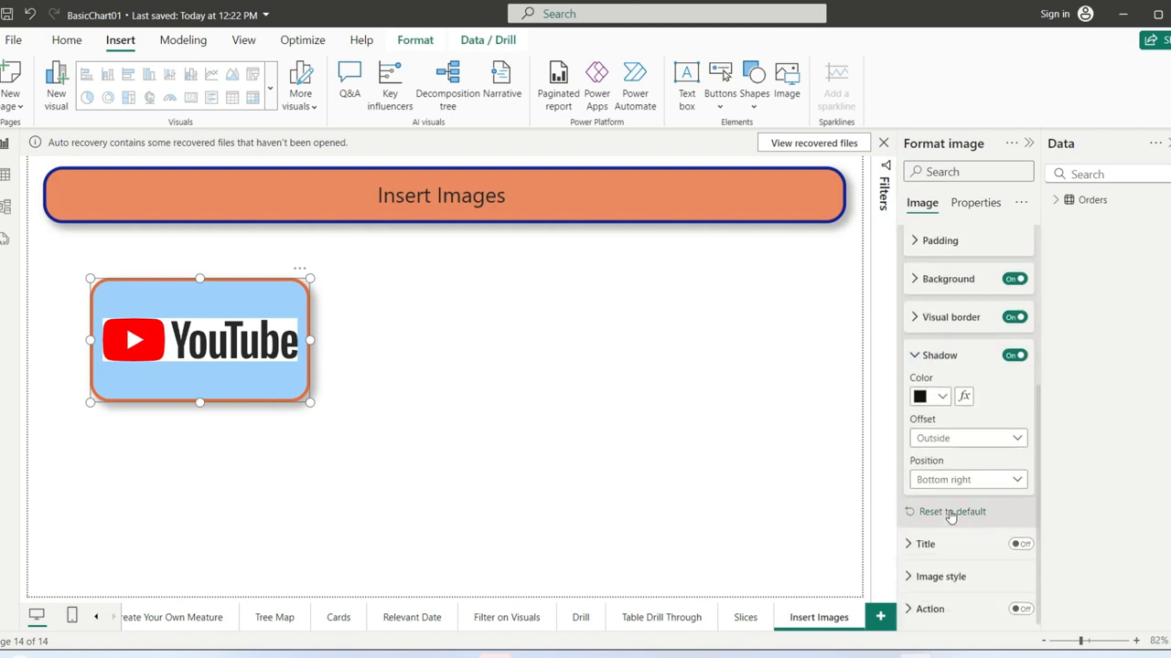
left_click(968, 437)
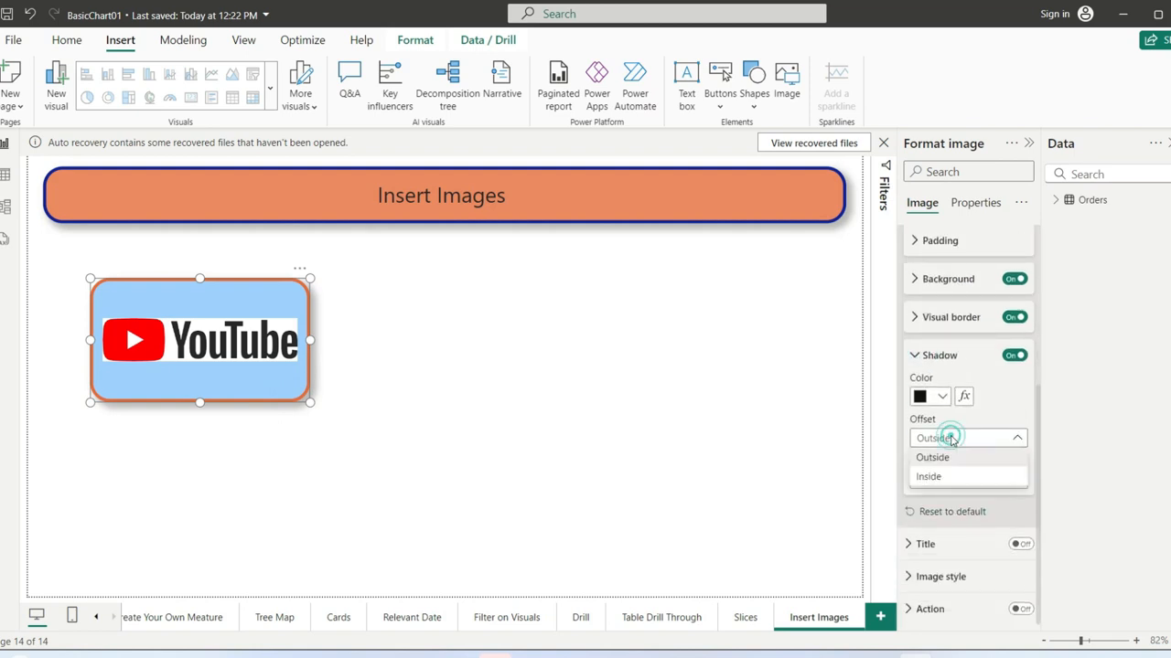
left_click(932, 458)
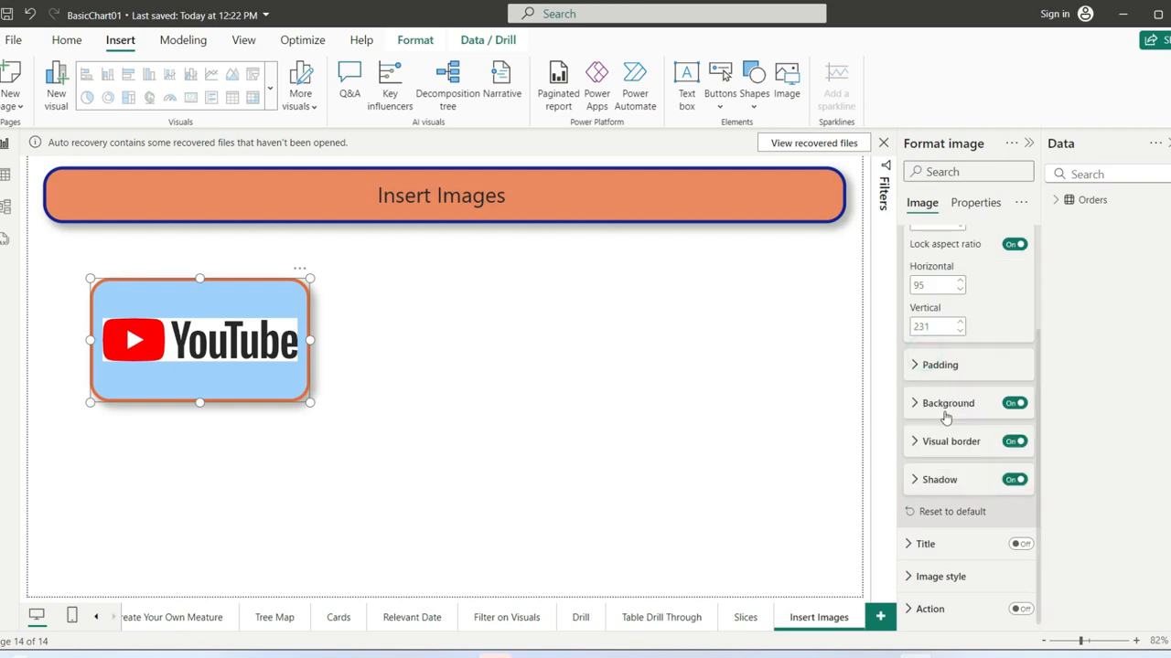
mouse_move(925, 544)
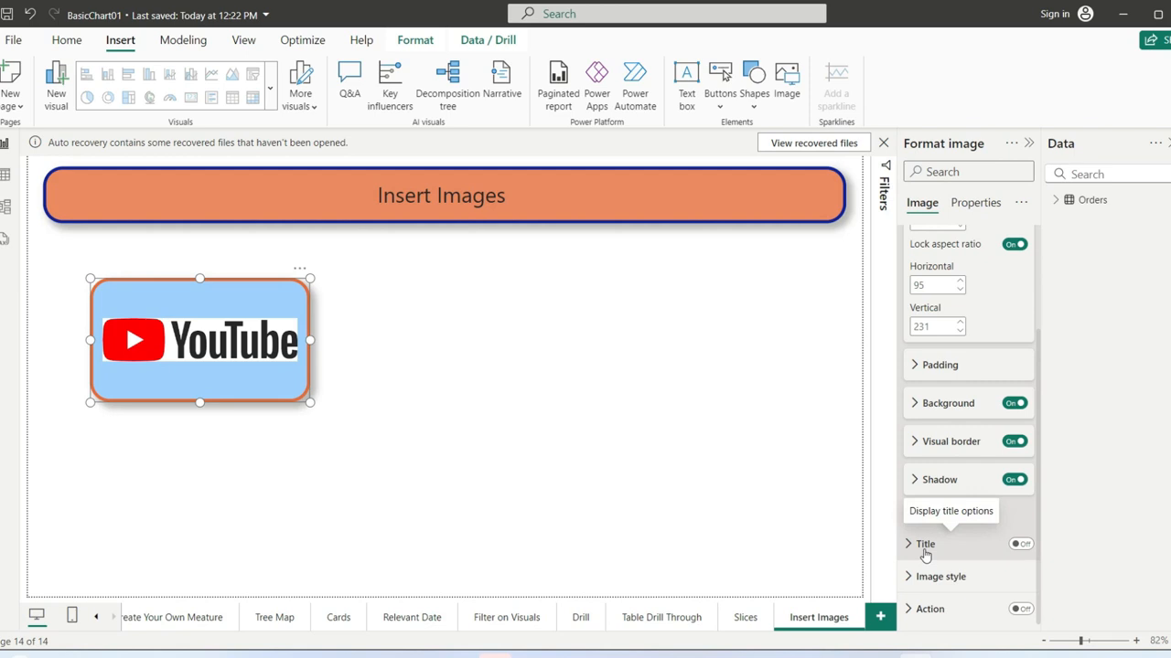
Step: Turn on the image title 'Youtube Channel' with font size 18
left_click(1020, 543)
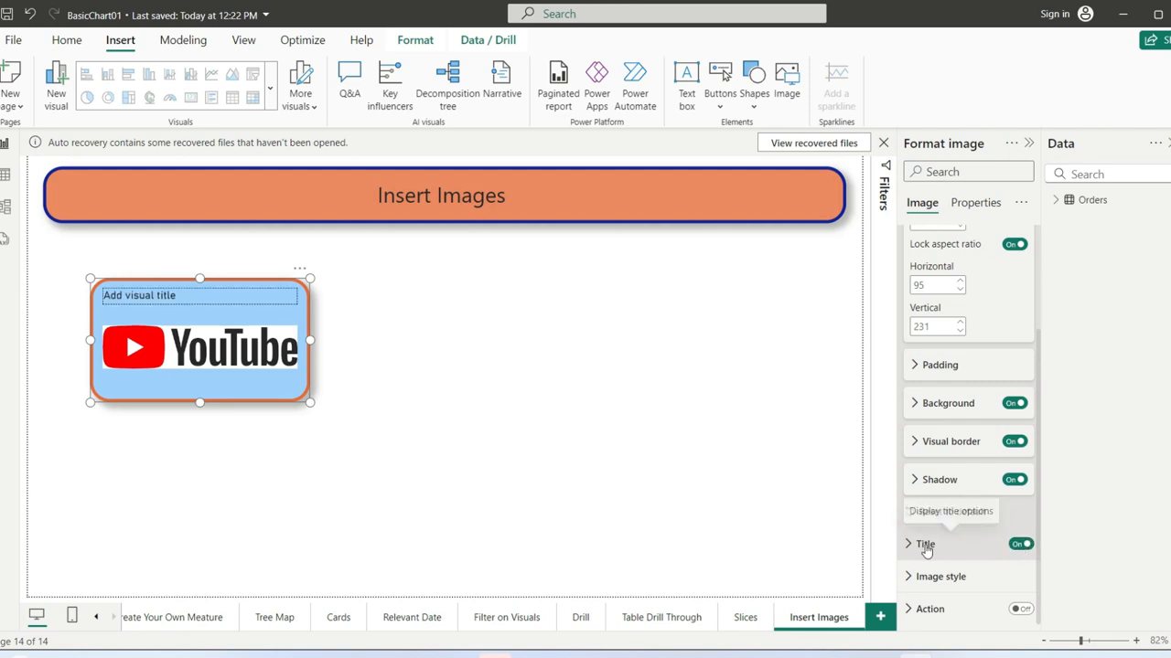
left_click(924, 543)
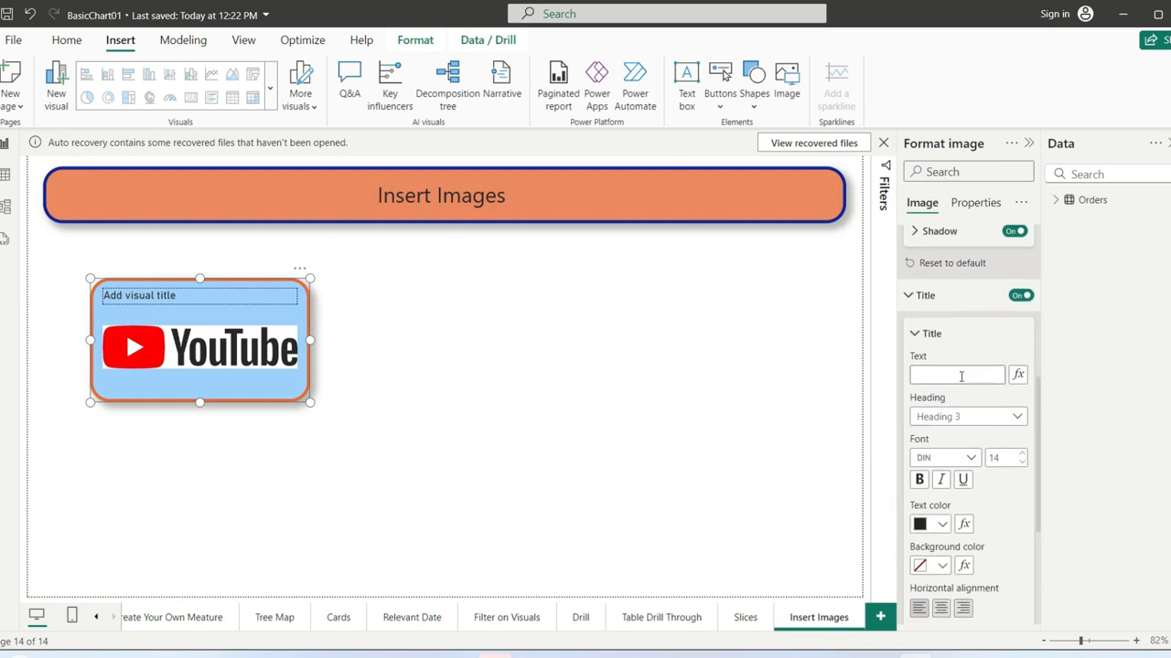
type("You")
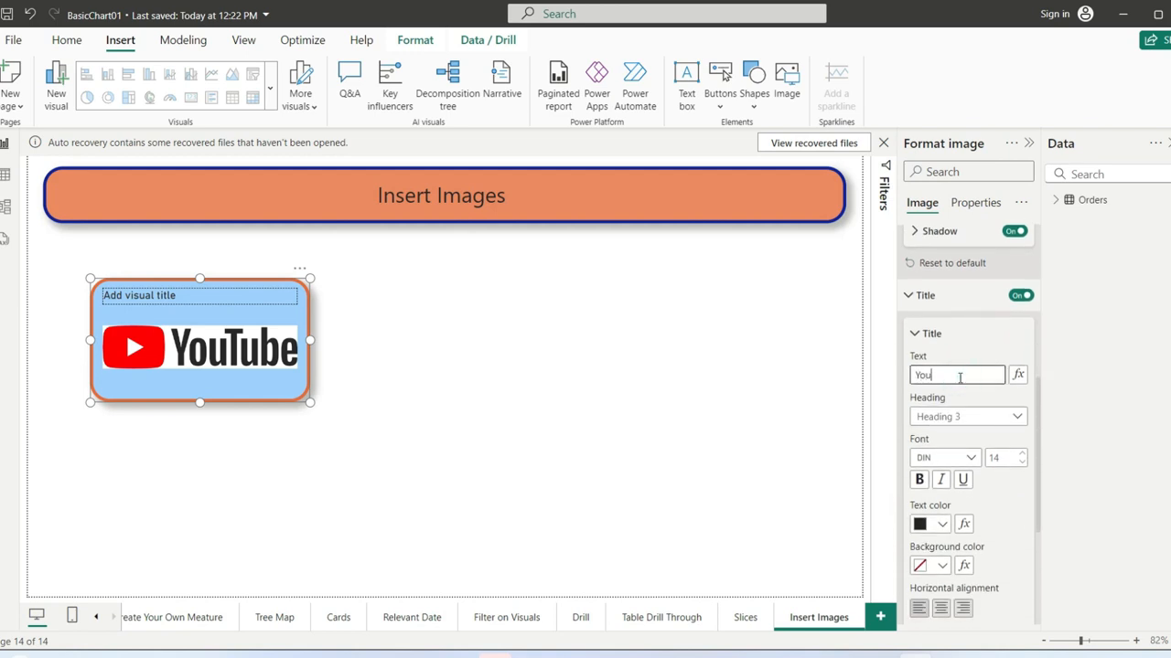
type("Youtube Cha")
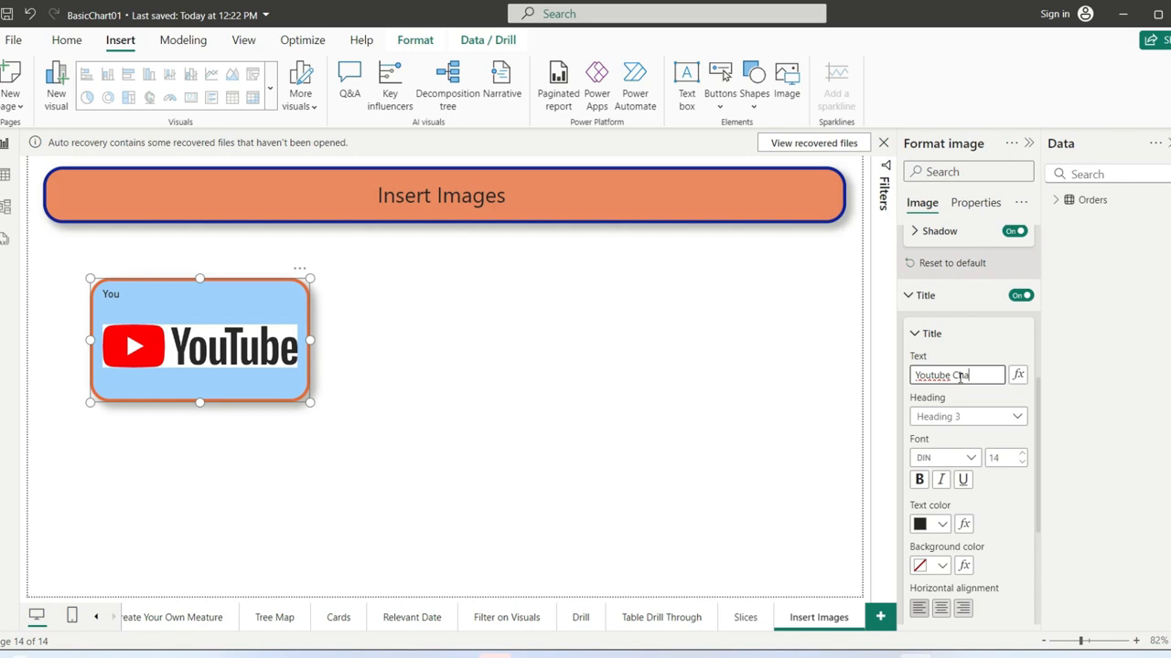
type("nnel")
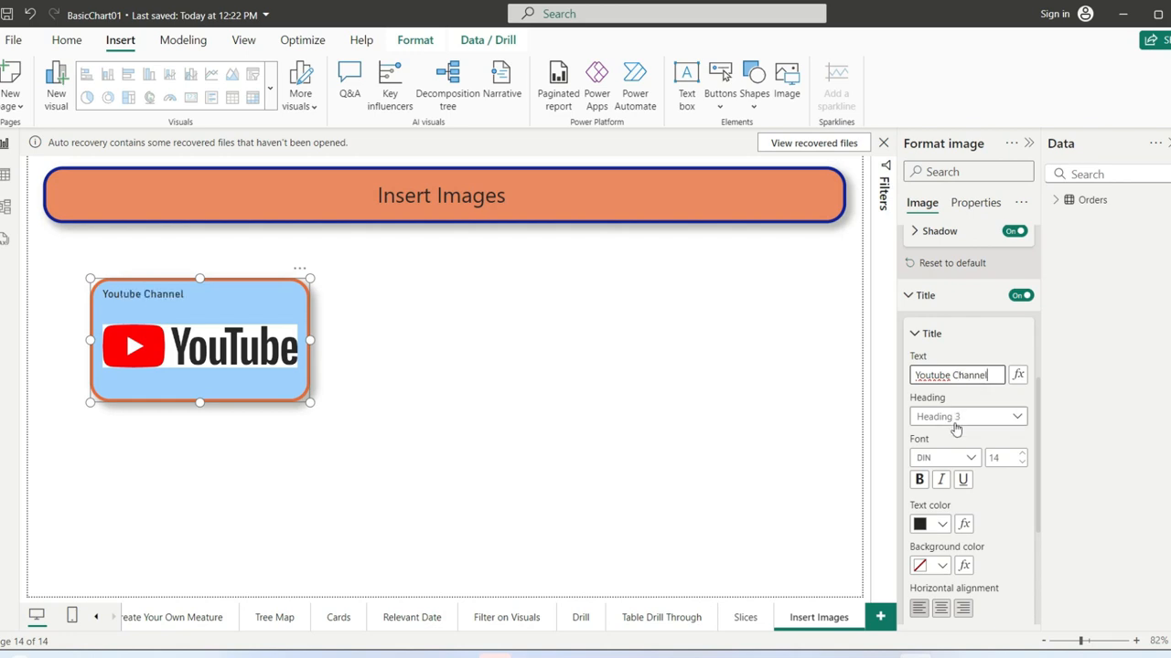
left_click(1022, 453)
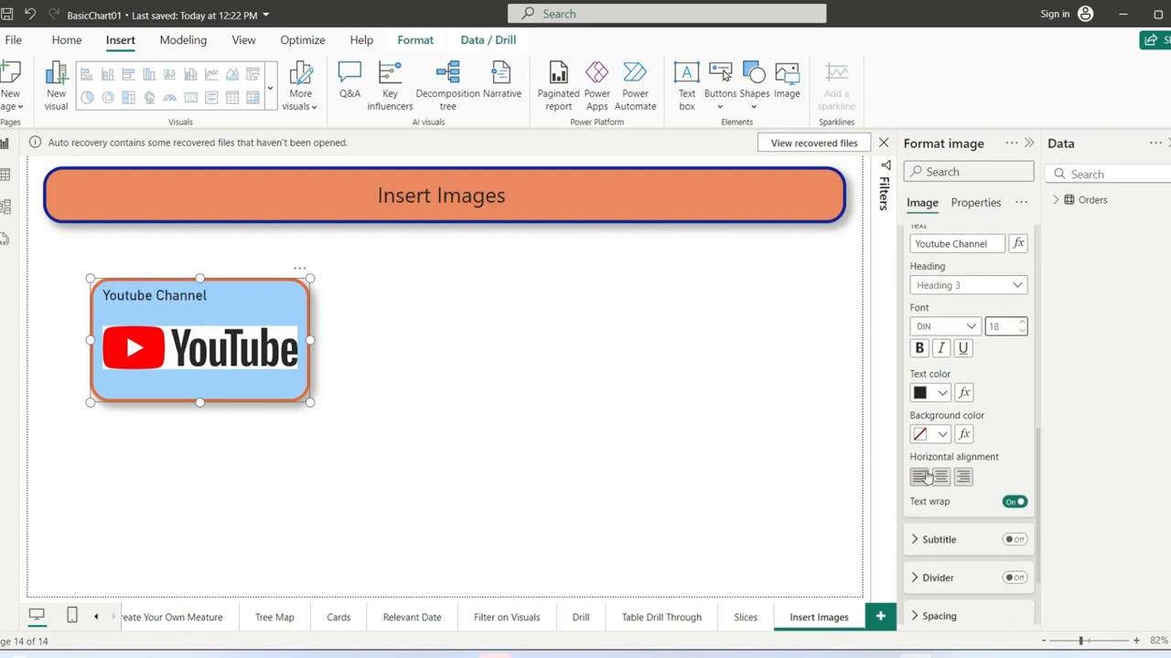
Step: Center the 'Youtube Channel' title and give its bar an orange theme background
left_click(940, 476)
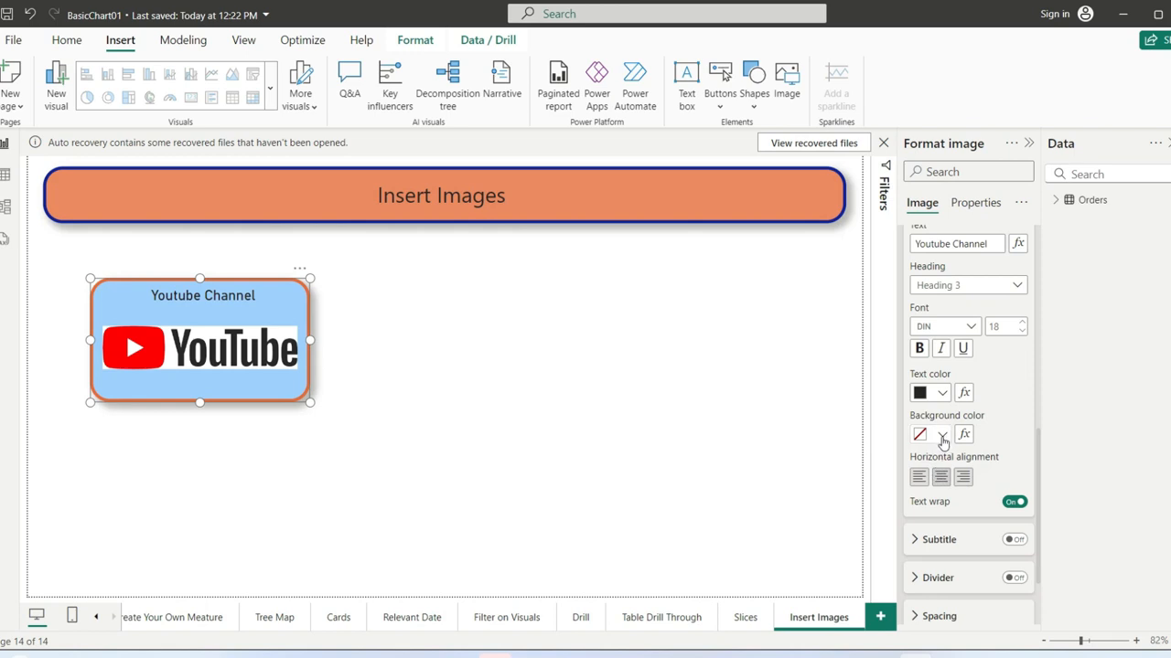
left_click(942, 435)
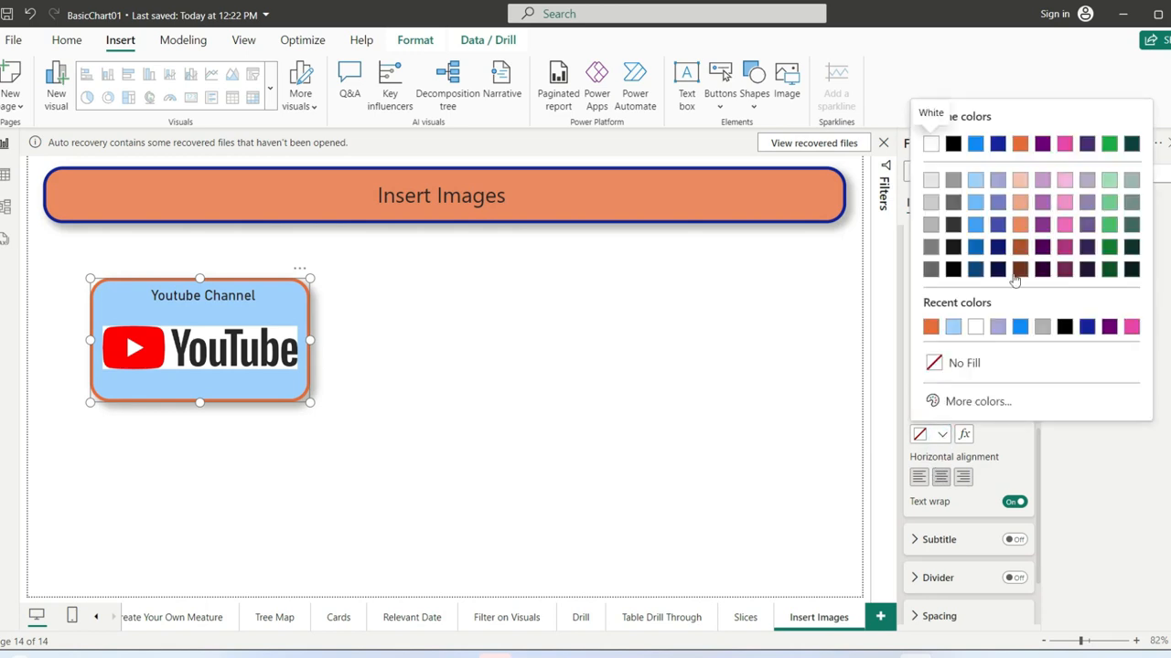
mouse_move(1020, 143)
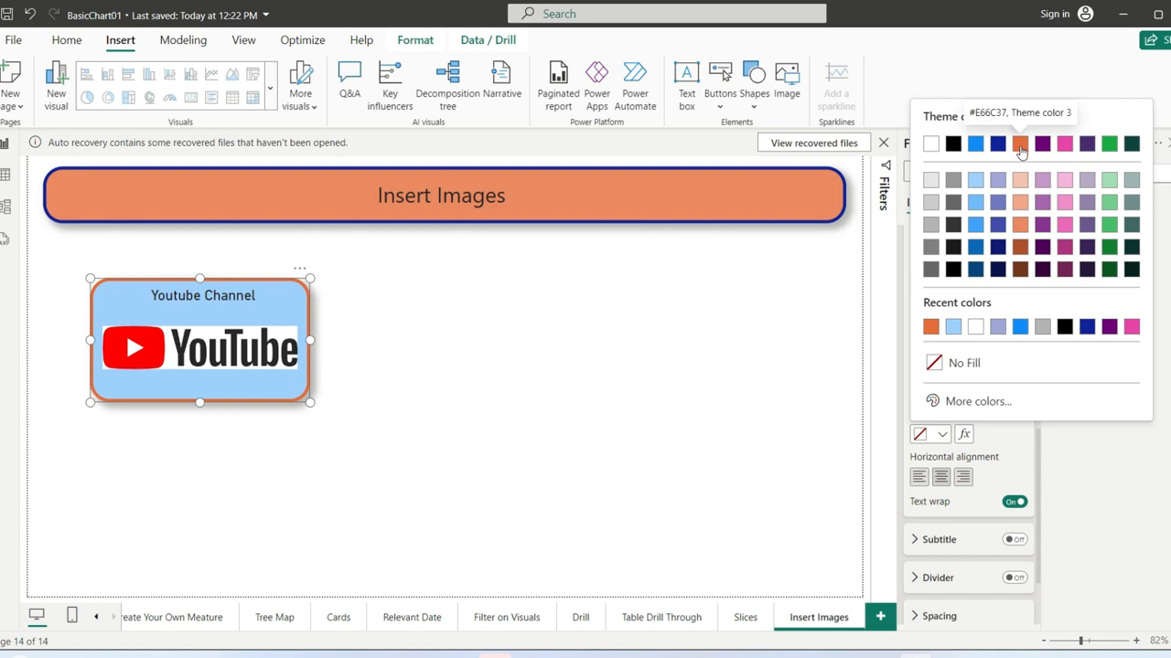
left_click(1019, 144)
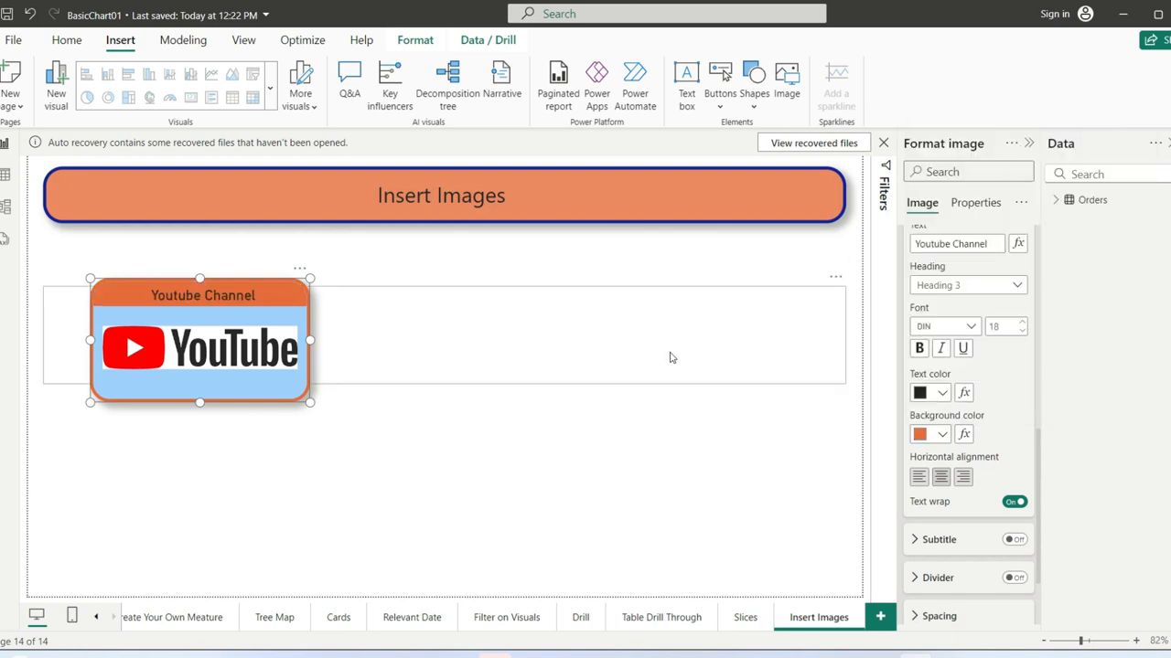
left_click(578, 511)
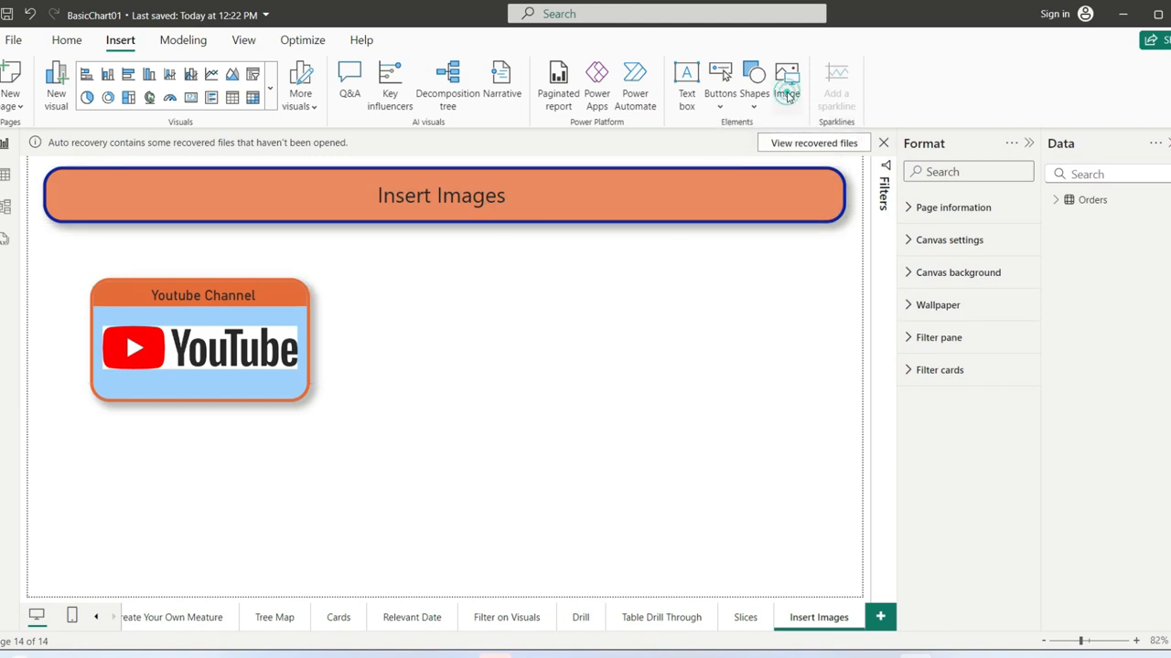
Step: Insert the Facebook 'download (1)' picture beside the YouTube card and deselect it
left_click(787, 86)
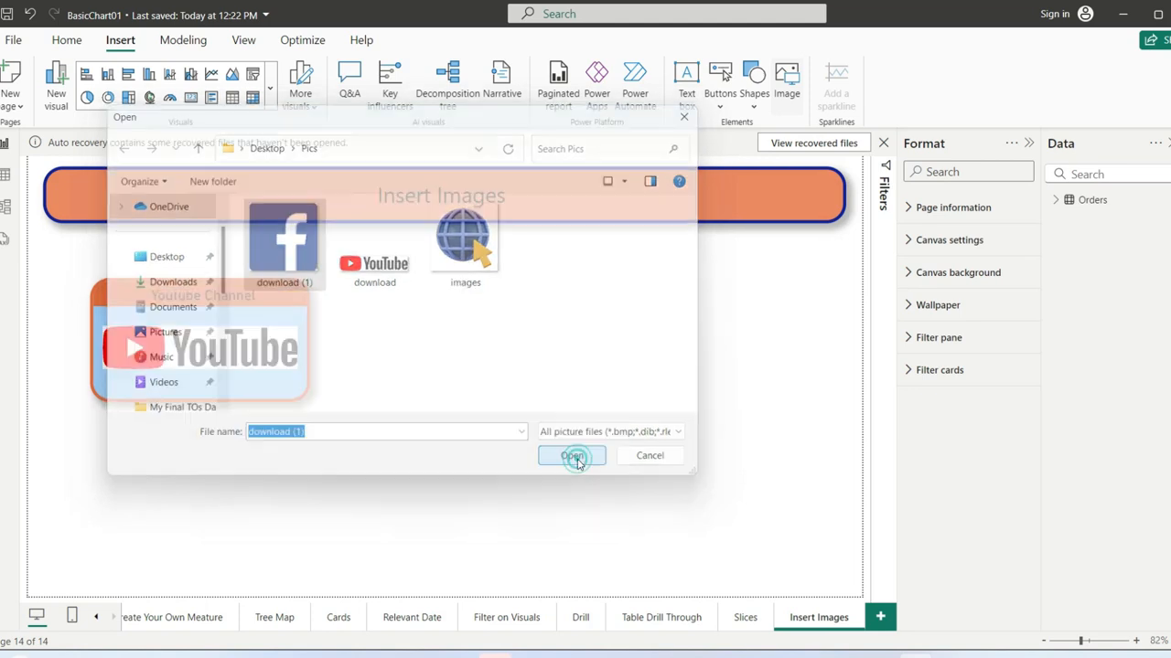
left_click(571, 455)
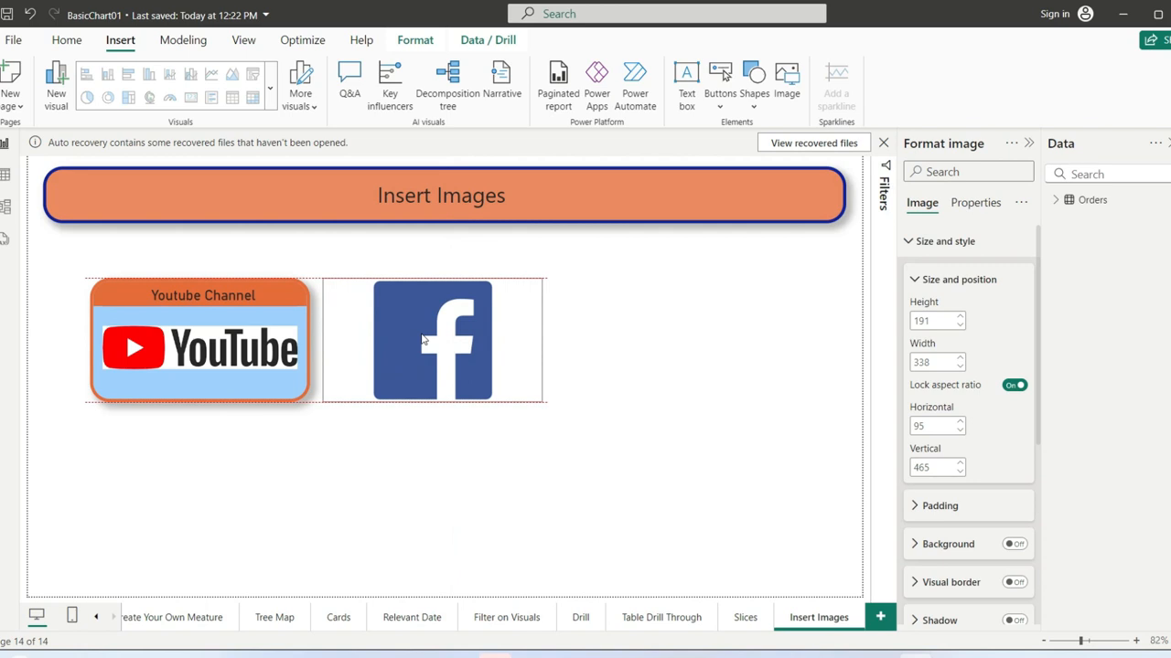
left_click(392, 489)
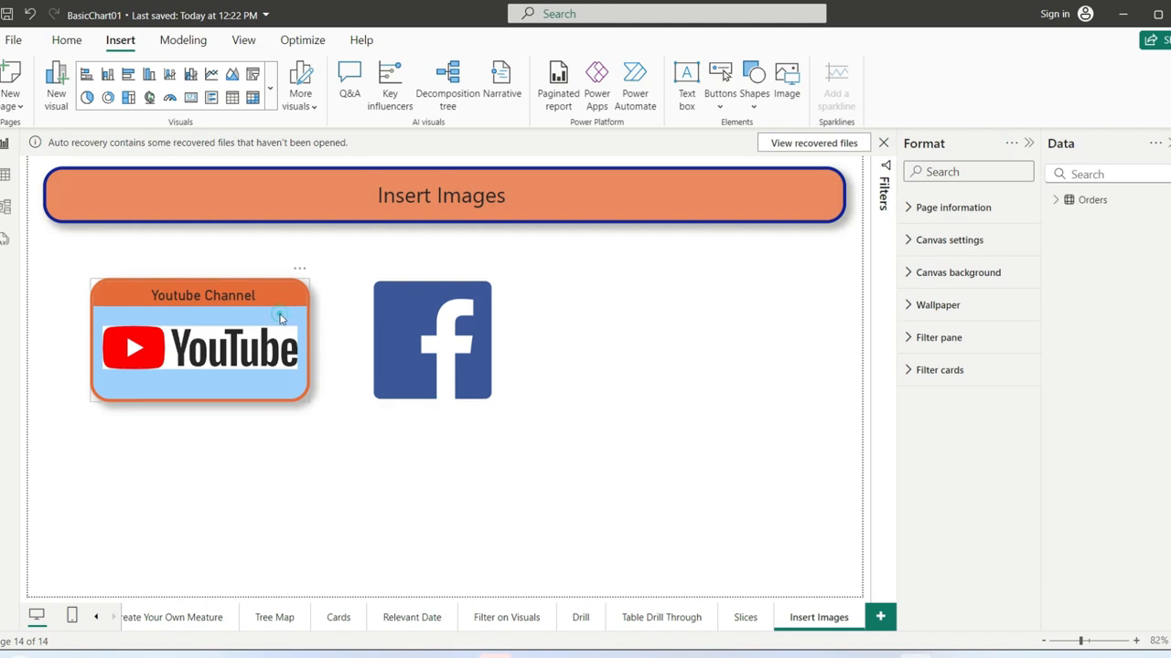
Step: Copy the YouTube card's formatting onto the Facebook logo with Format painter
left_click(199, 341)
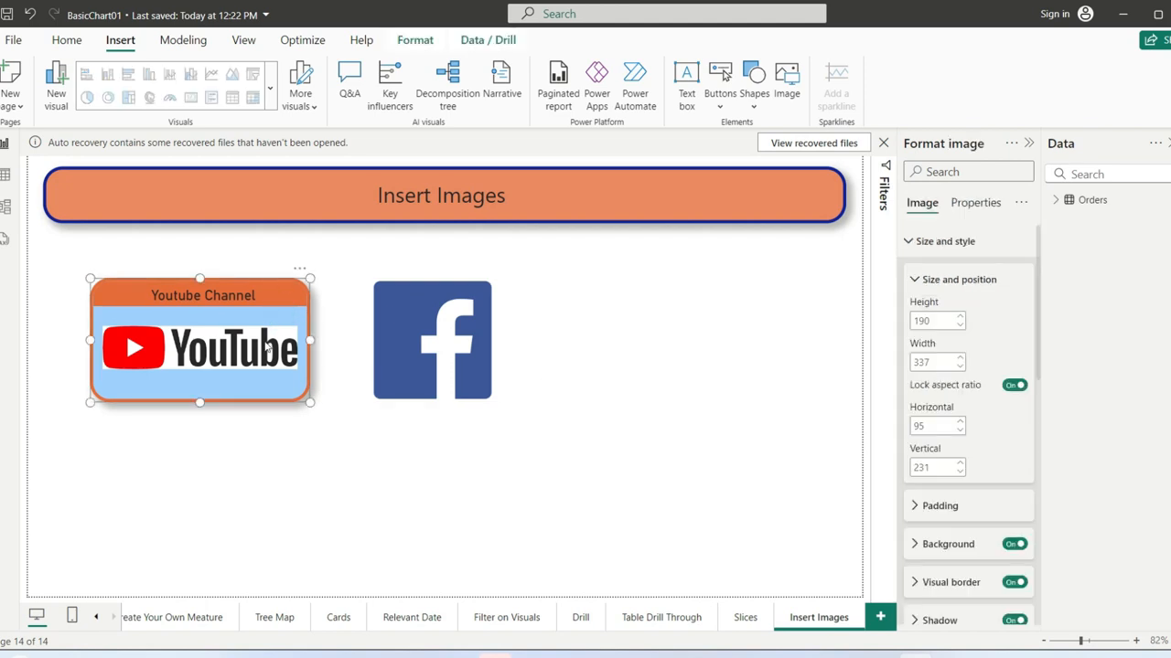
mouse_move(108, 117)
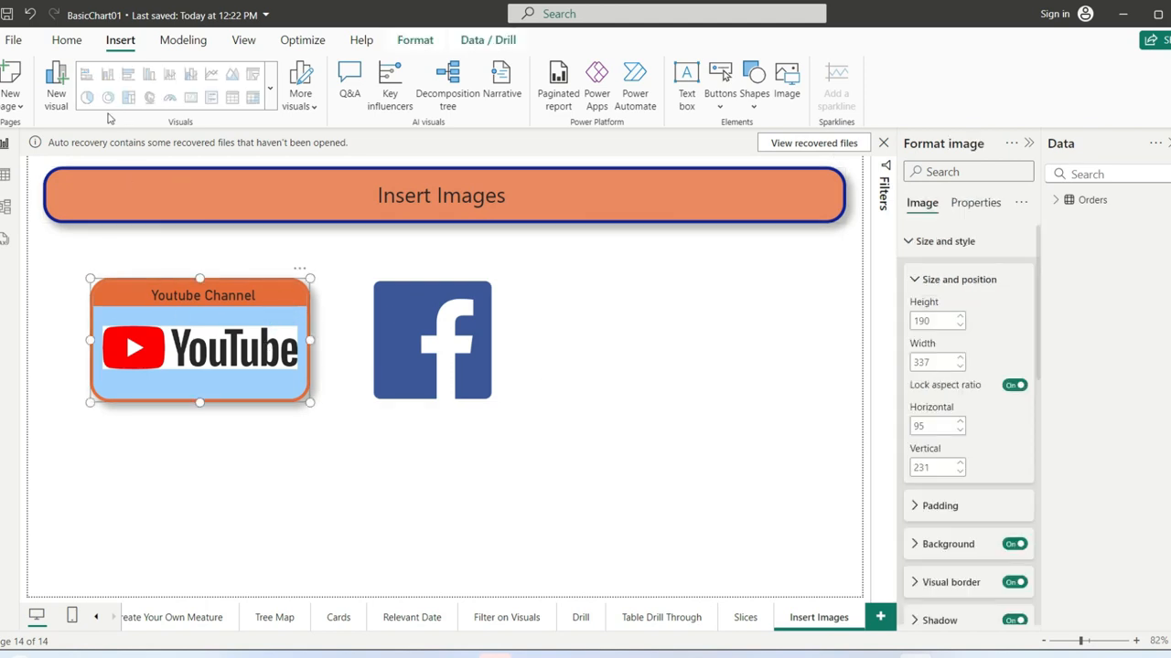
left_click(66, 39)
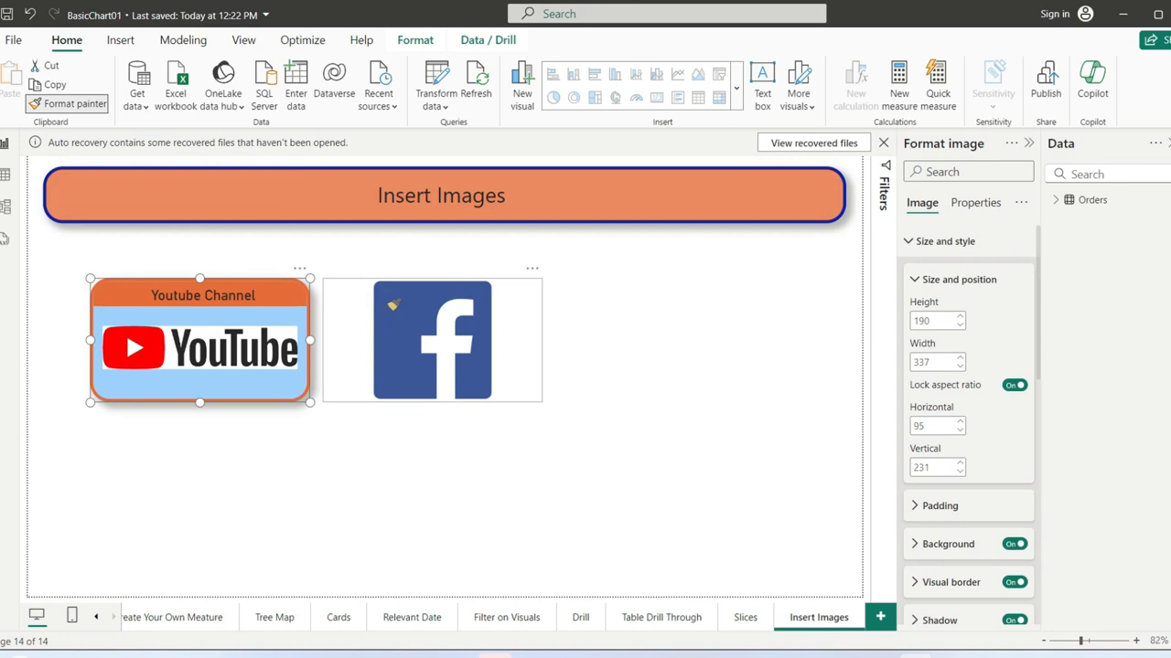
left_click(432, 348)
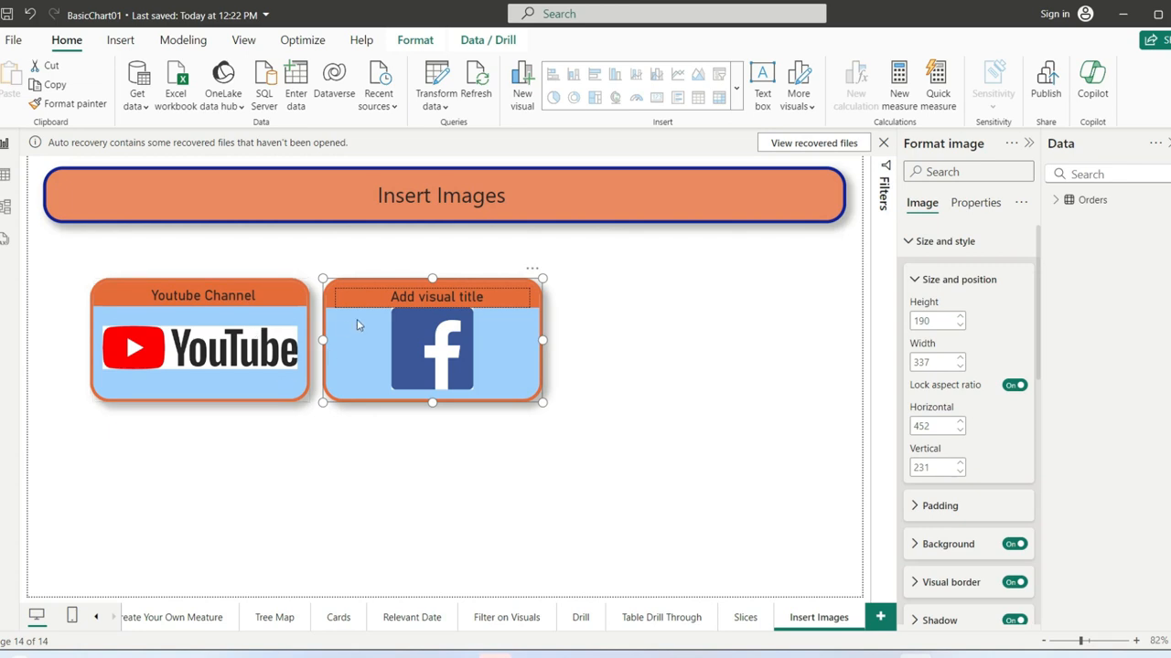
mouse_move(999, 568)
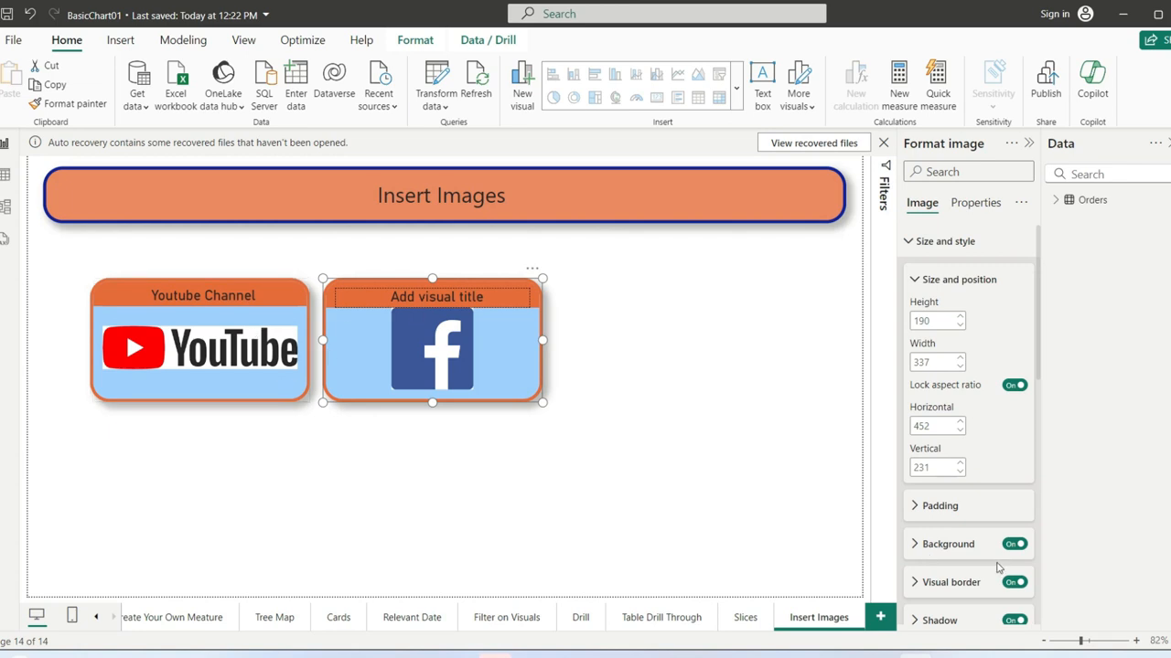
Step: Change the Facebook card's title text to 'Facebook'
scroll("down", 3)
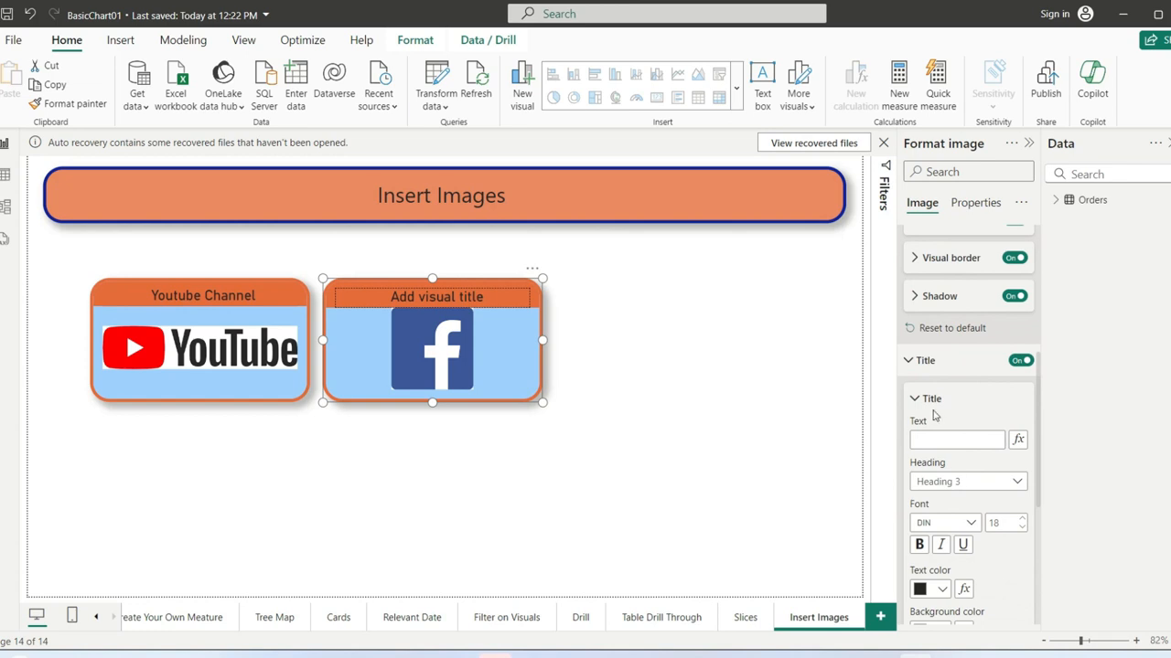
type("F")
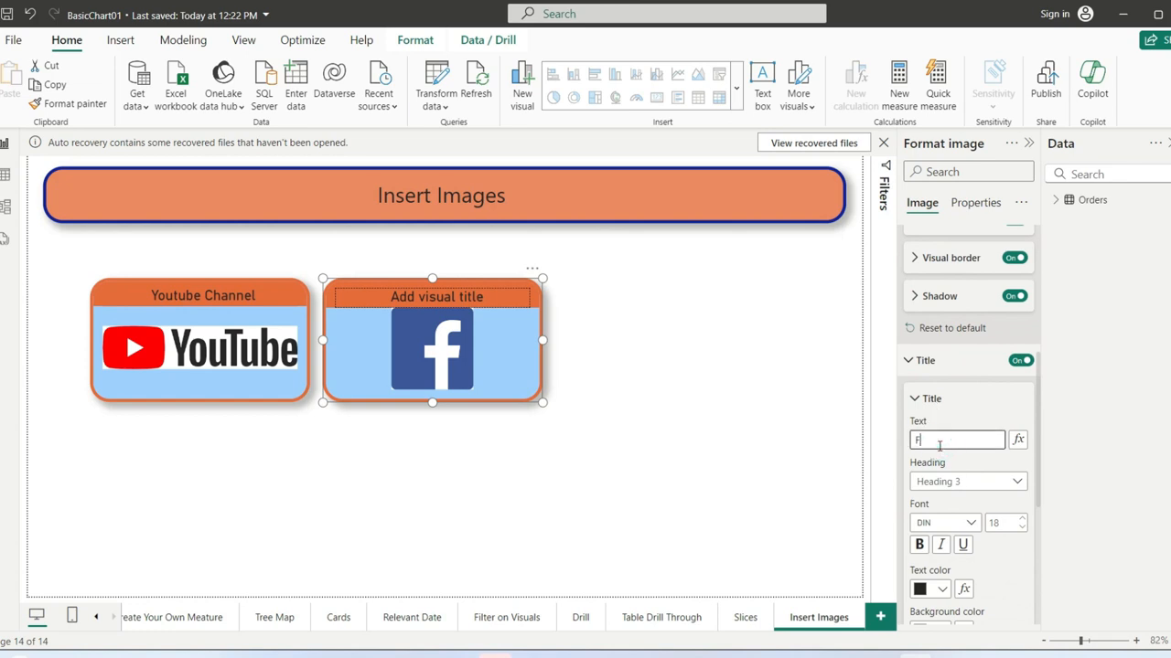
type("Facebook")
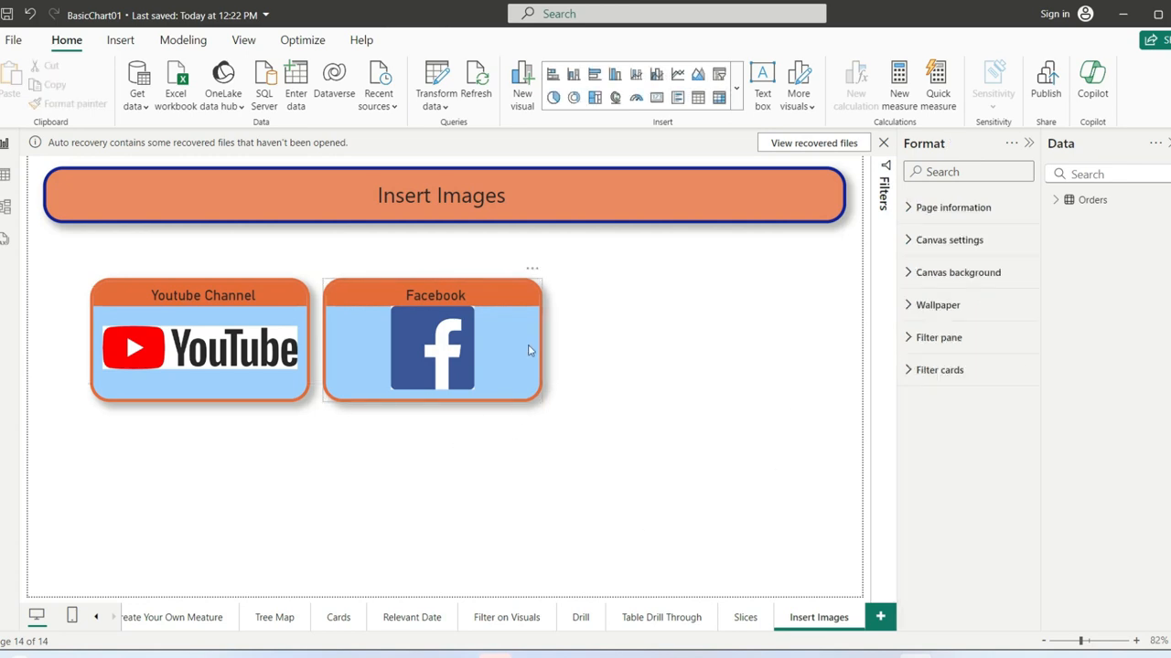
left_click(295, 476)
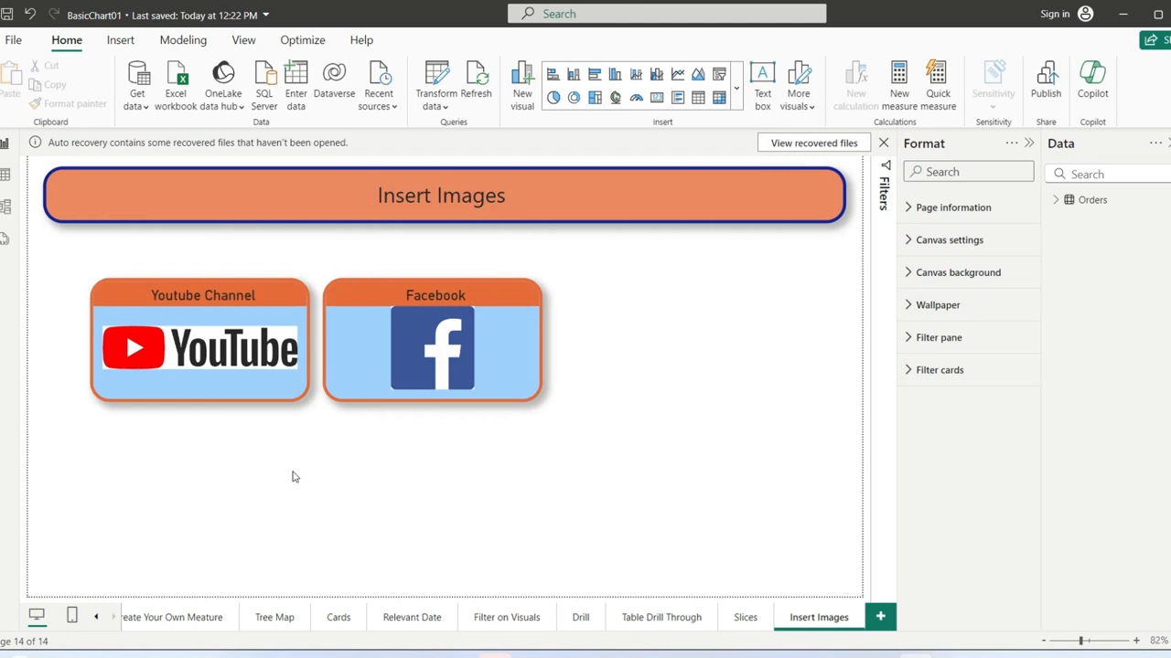
mouse_move(413, 316)
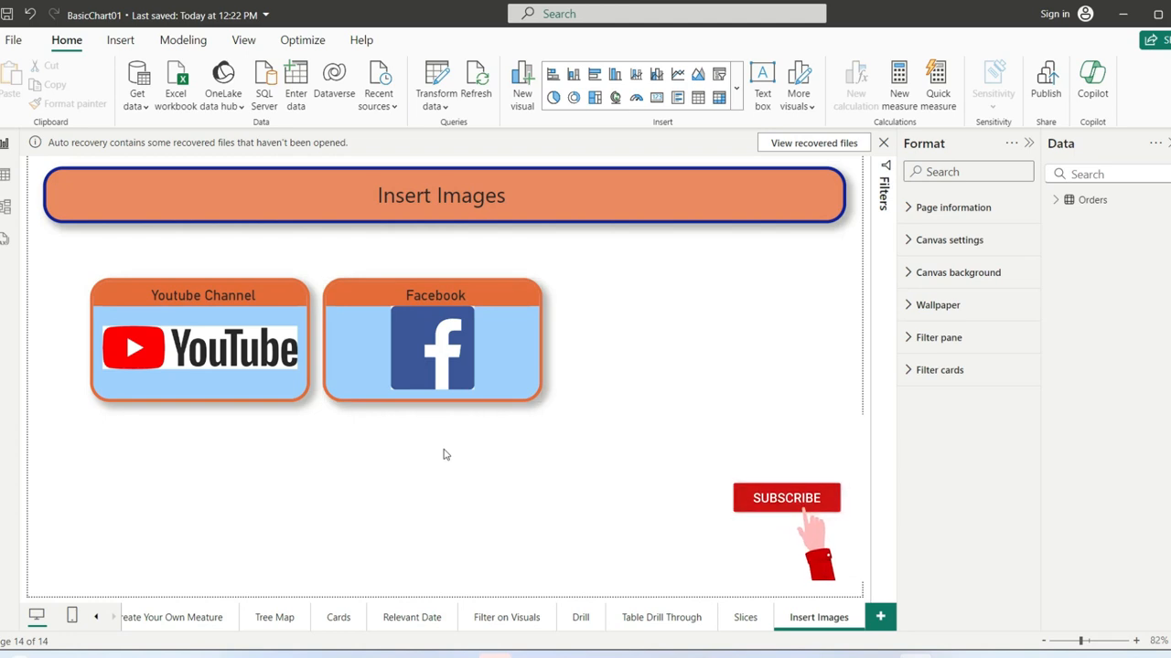
Step: Expand the NasirSoft video description and open the nasirsoft.com/orderMe contact form
left_click(785, 498)
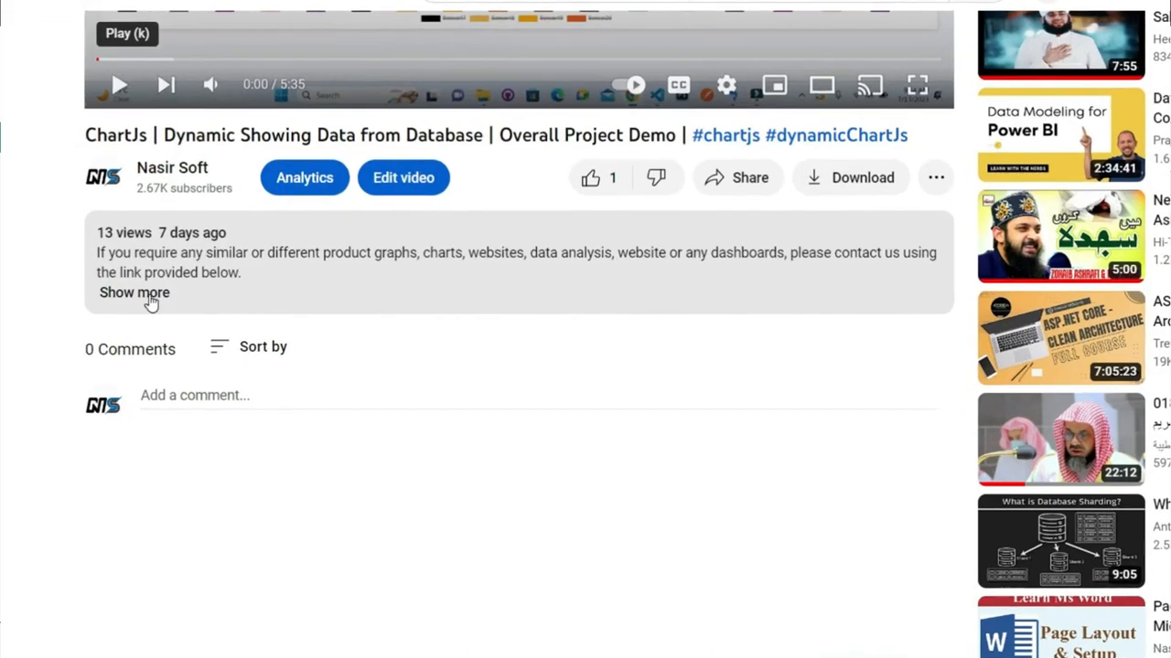
left_click(133, 292)
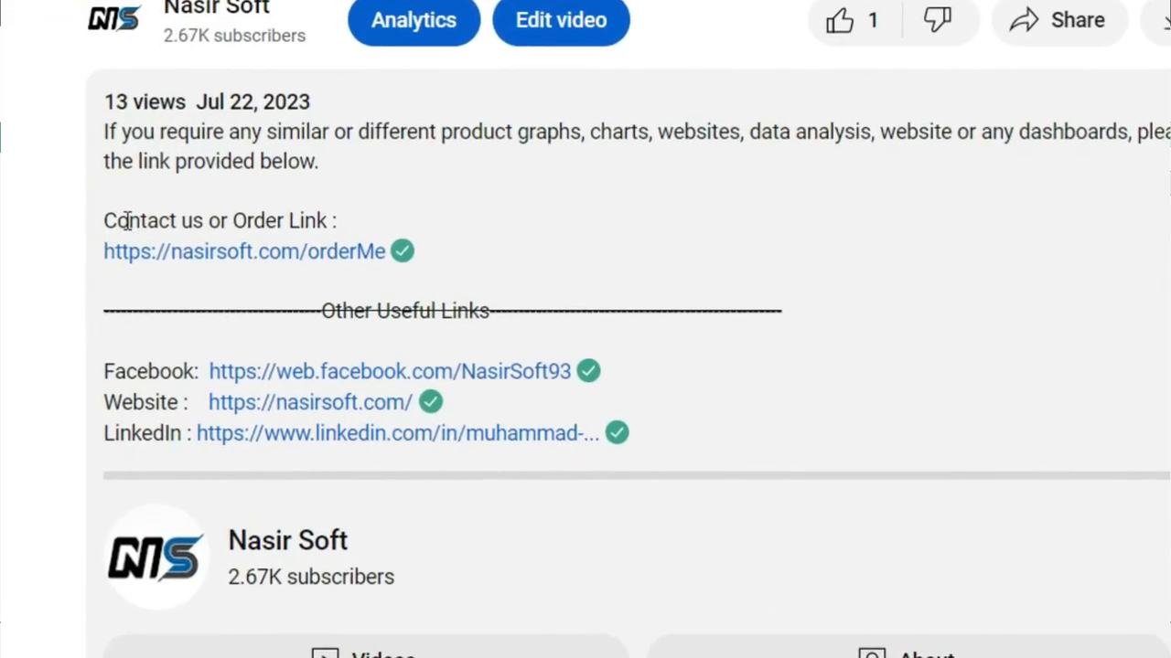
left_click(244, 251)
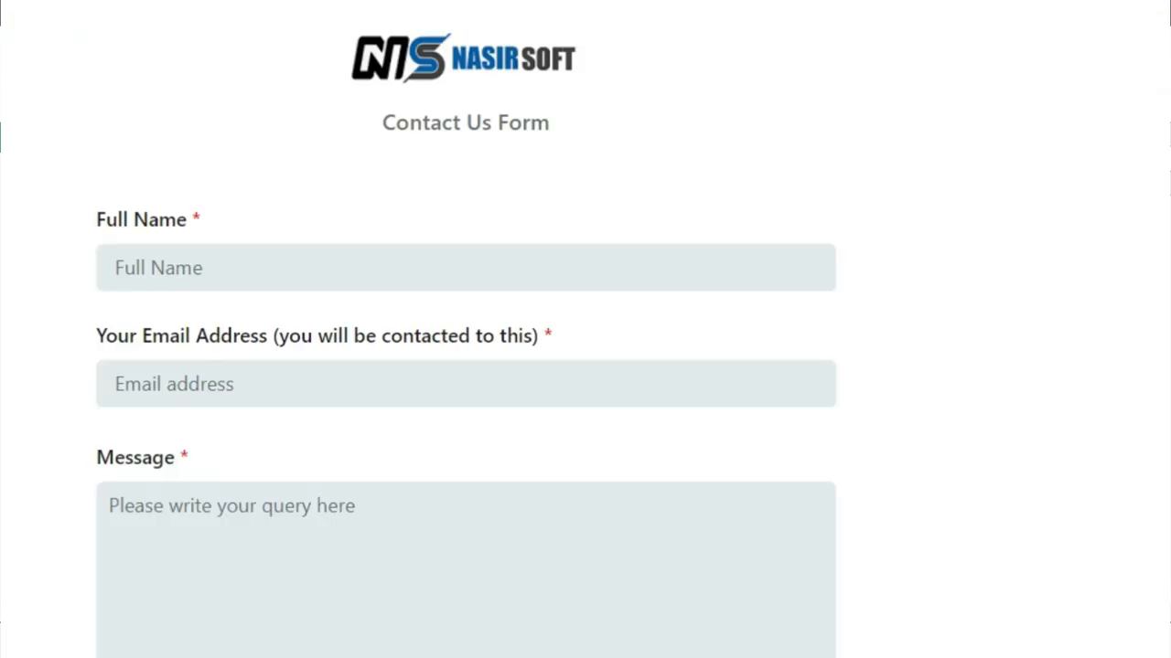
Step: Switch on the 'Want To Attached Any File' toggle in the NasirSoft contact form
scroll("down", 3)
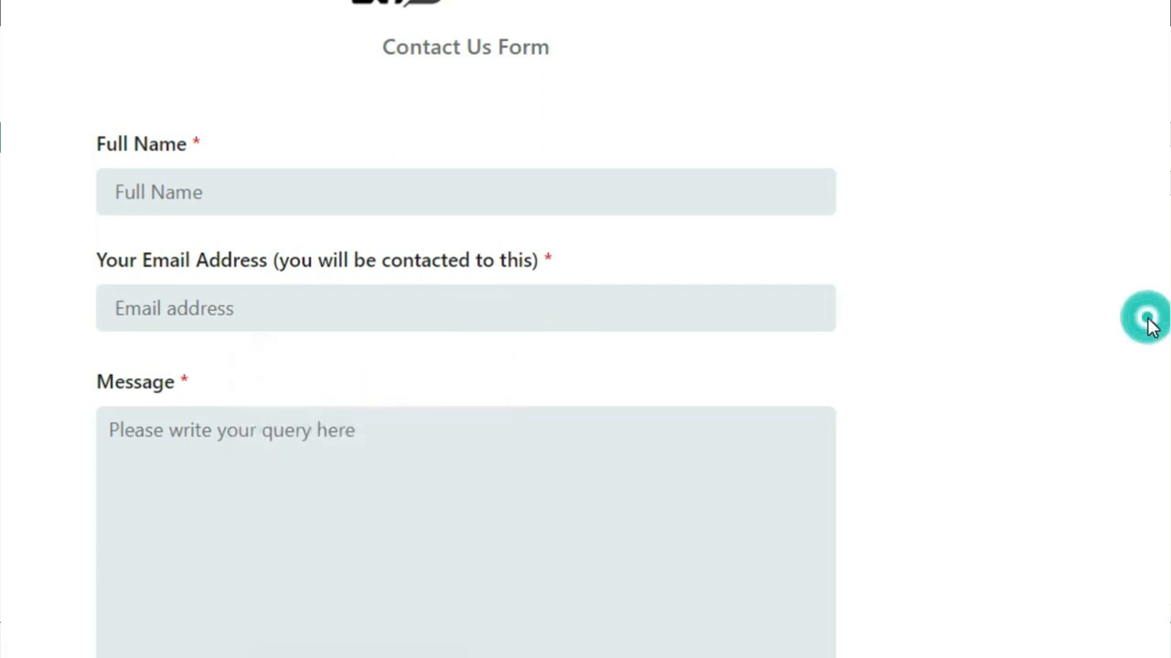
scroll("down", 3)
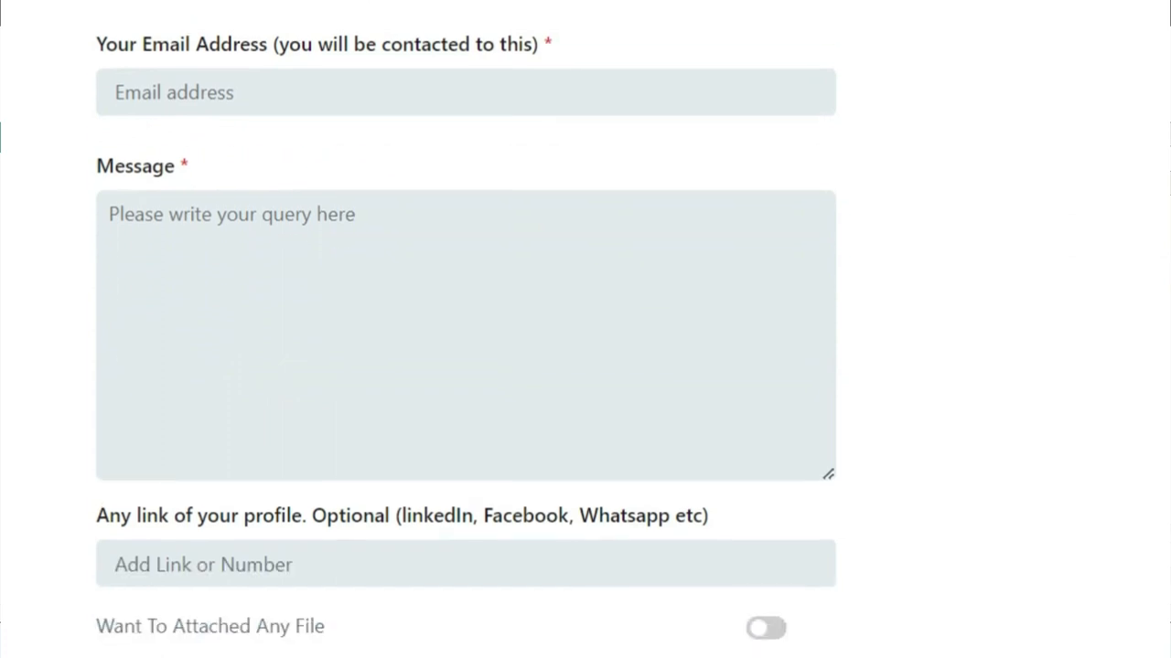
left_click(766, 627)
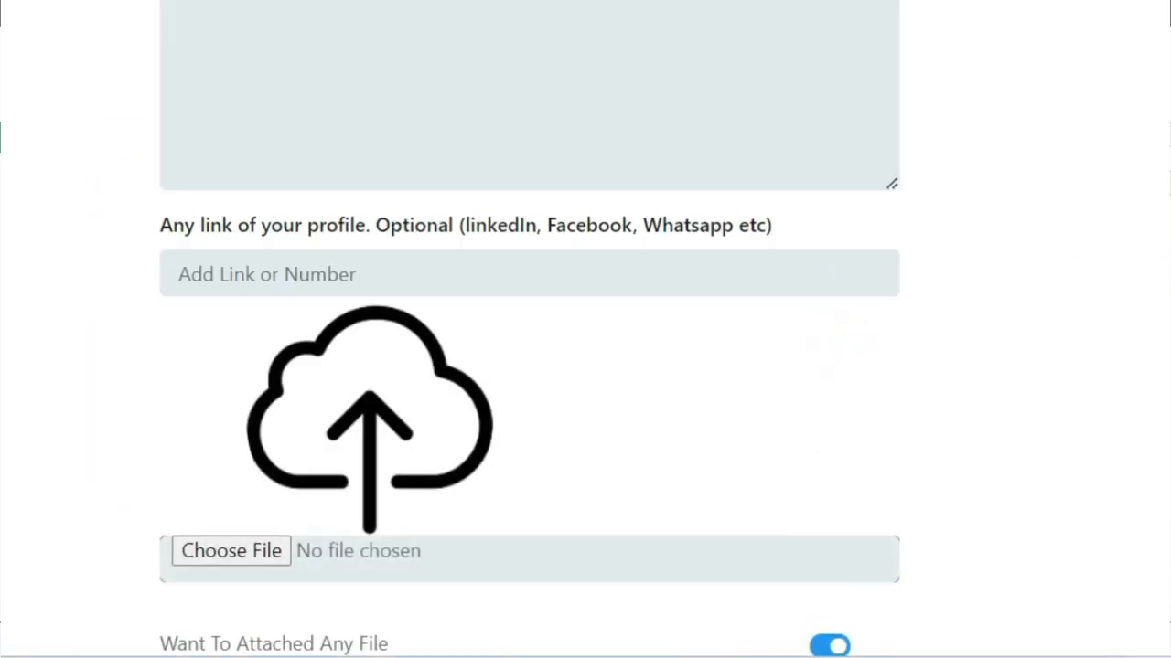
scroll("down", 3)
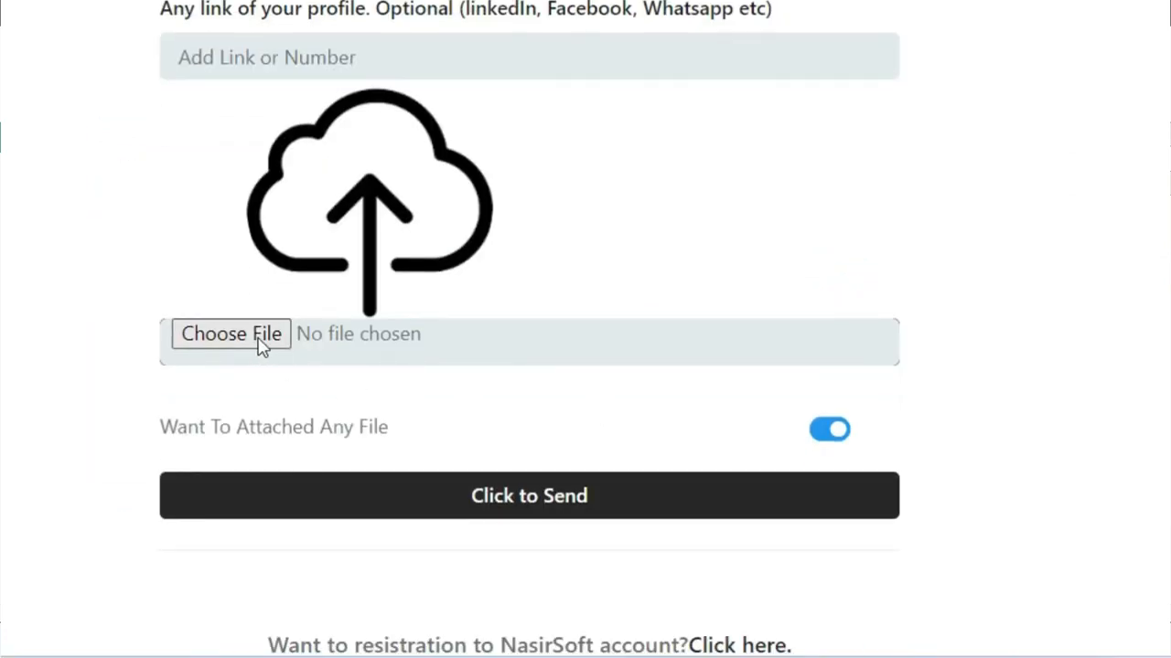
mouse_move(529, 496)
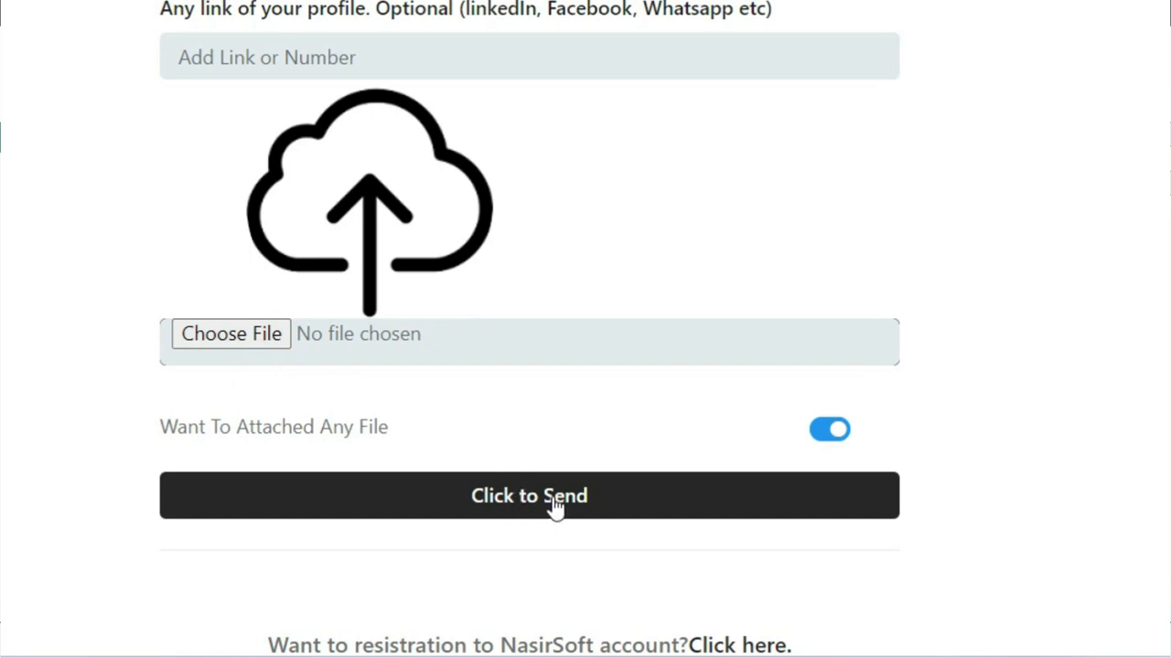
scroll("up", 3)
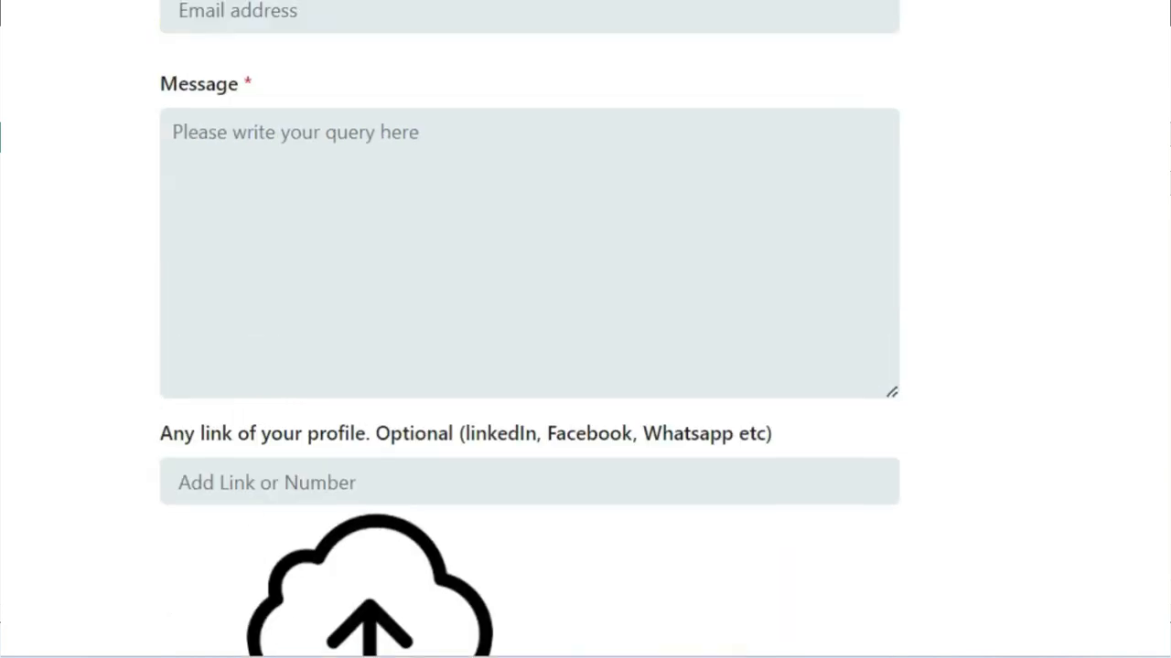